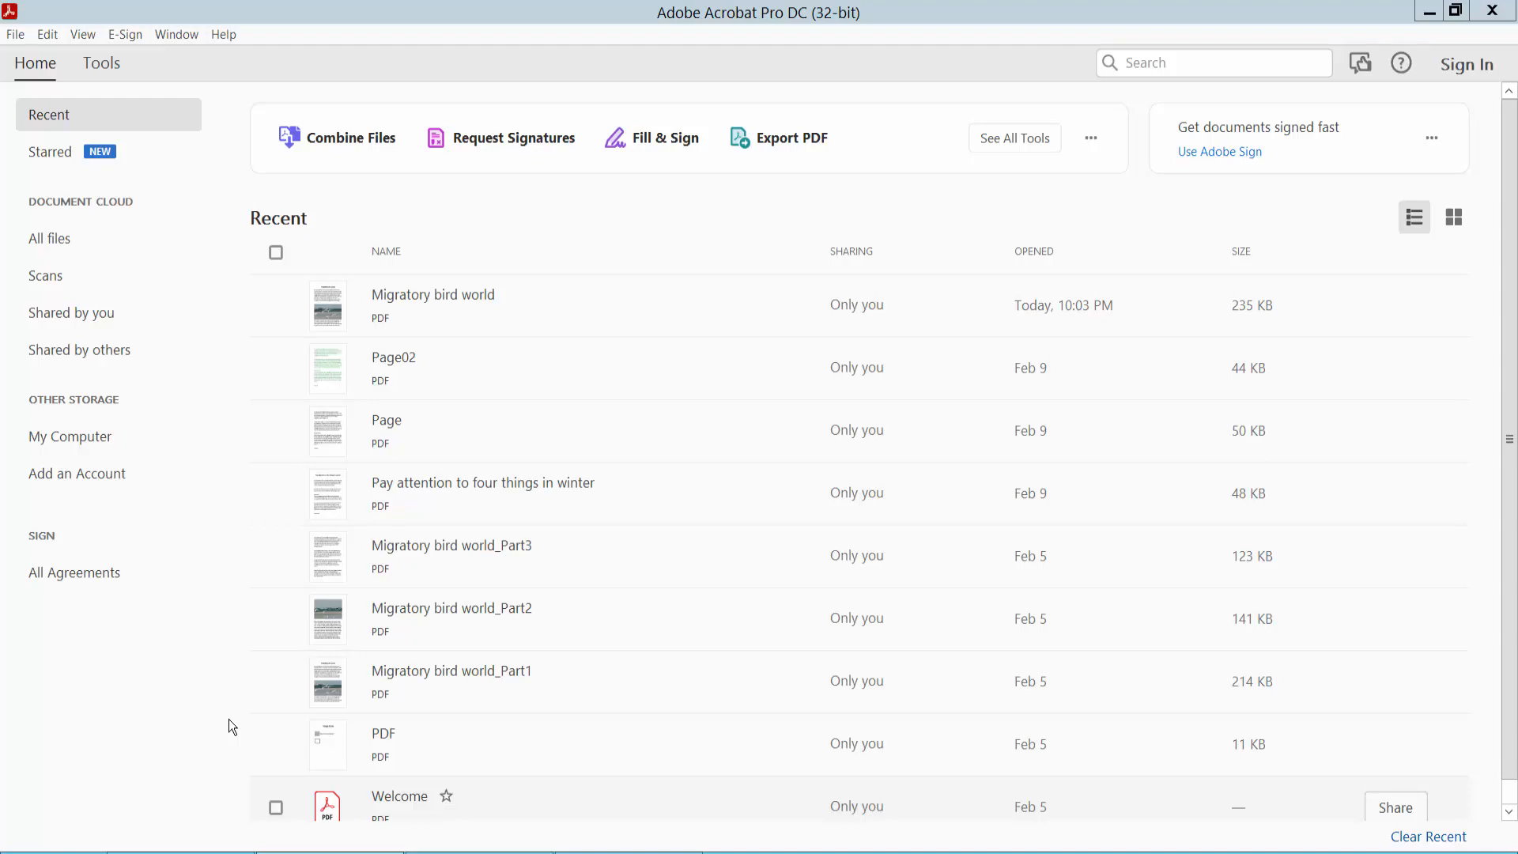
pyautogui.moveTo(229, 713)
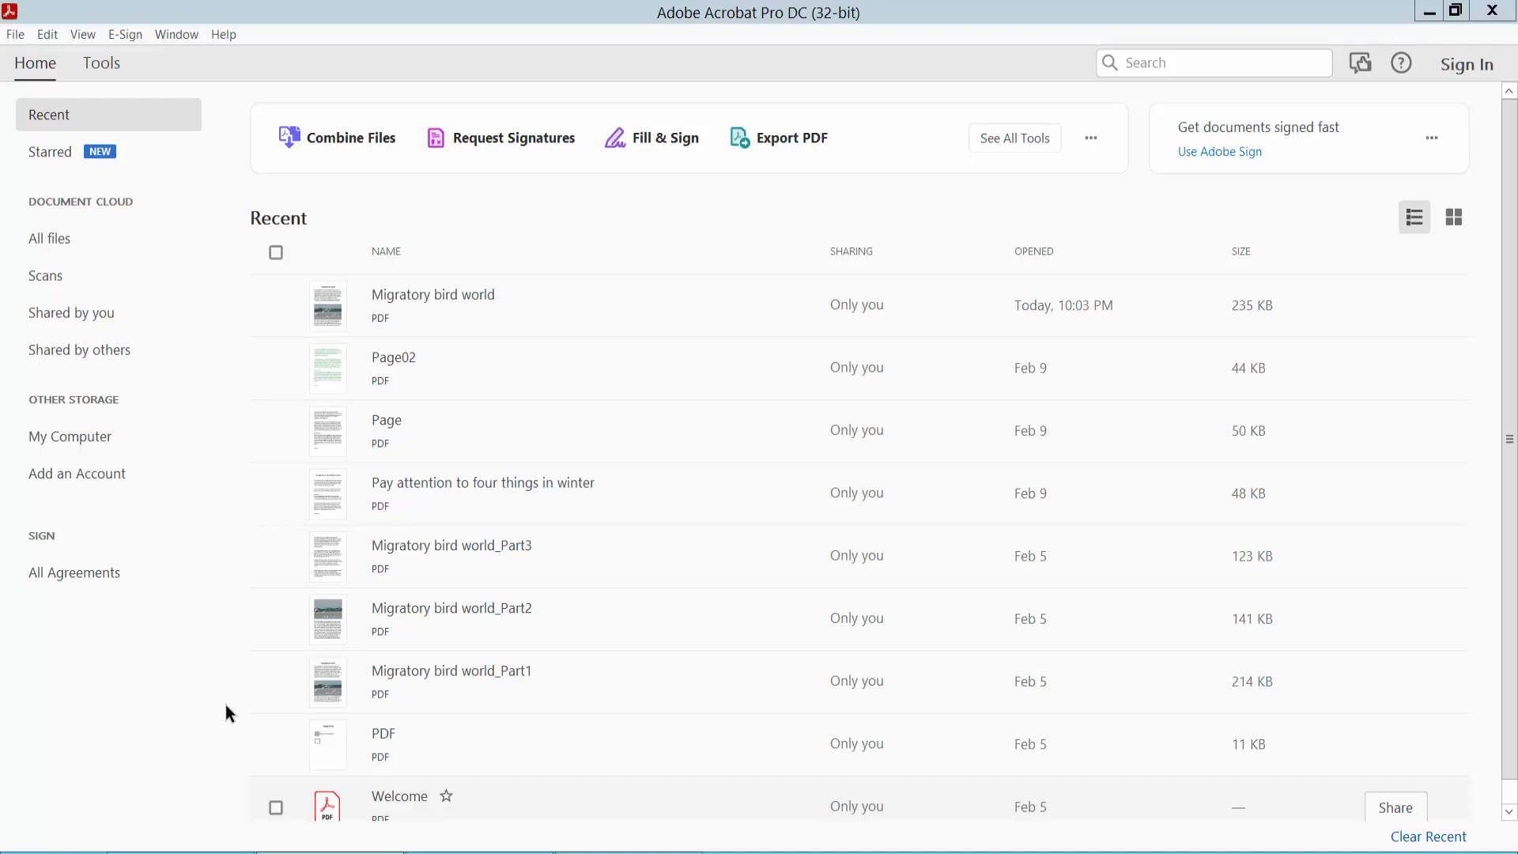
pyautogui.moveTo(665, 61)
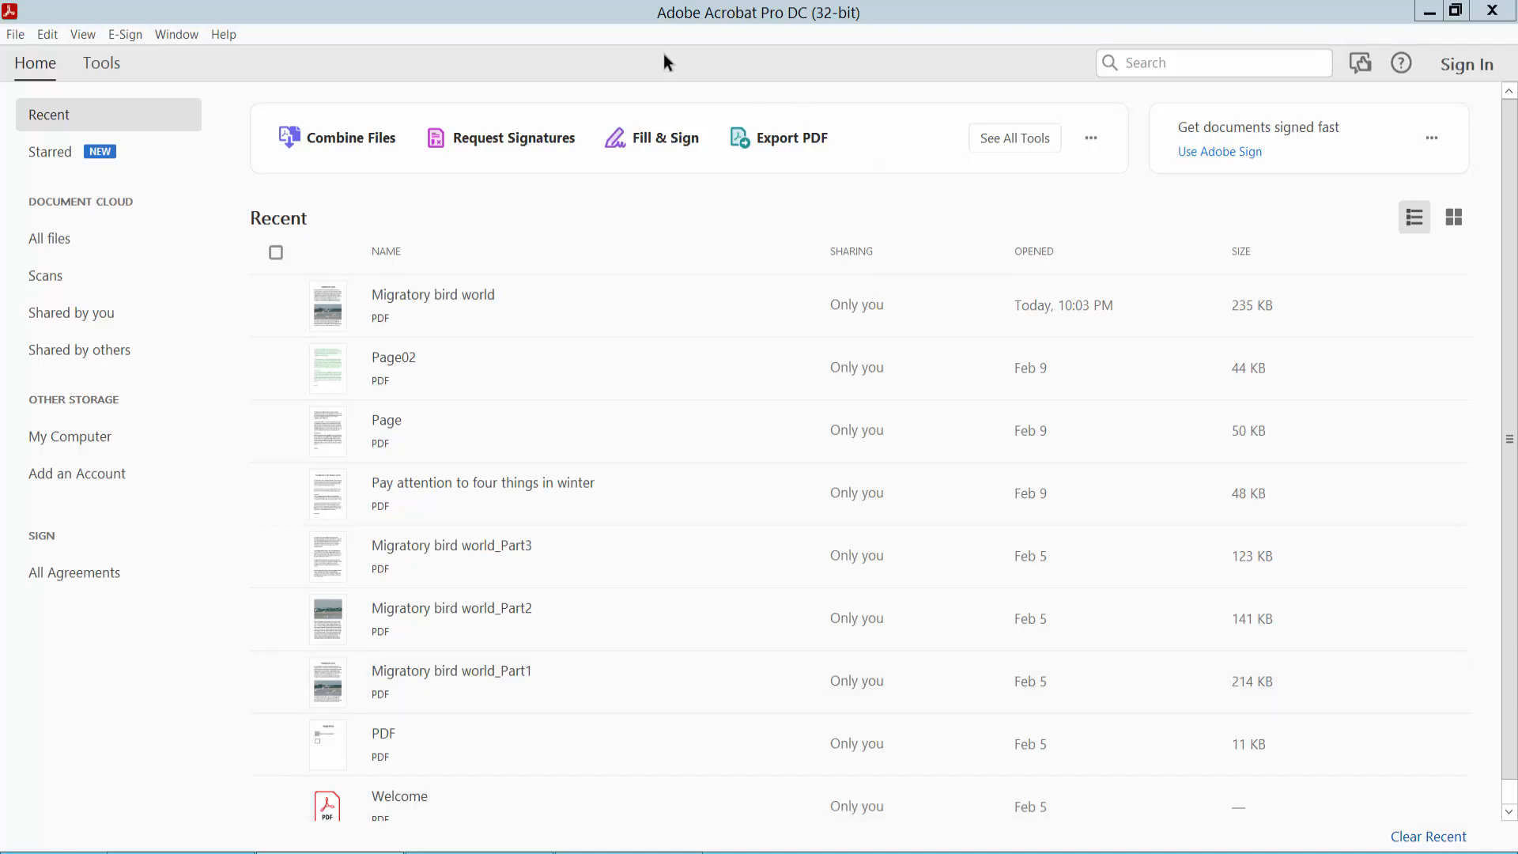
pyautogui.moveTo(803, 63)
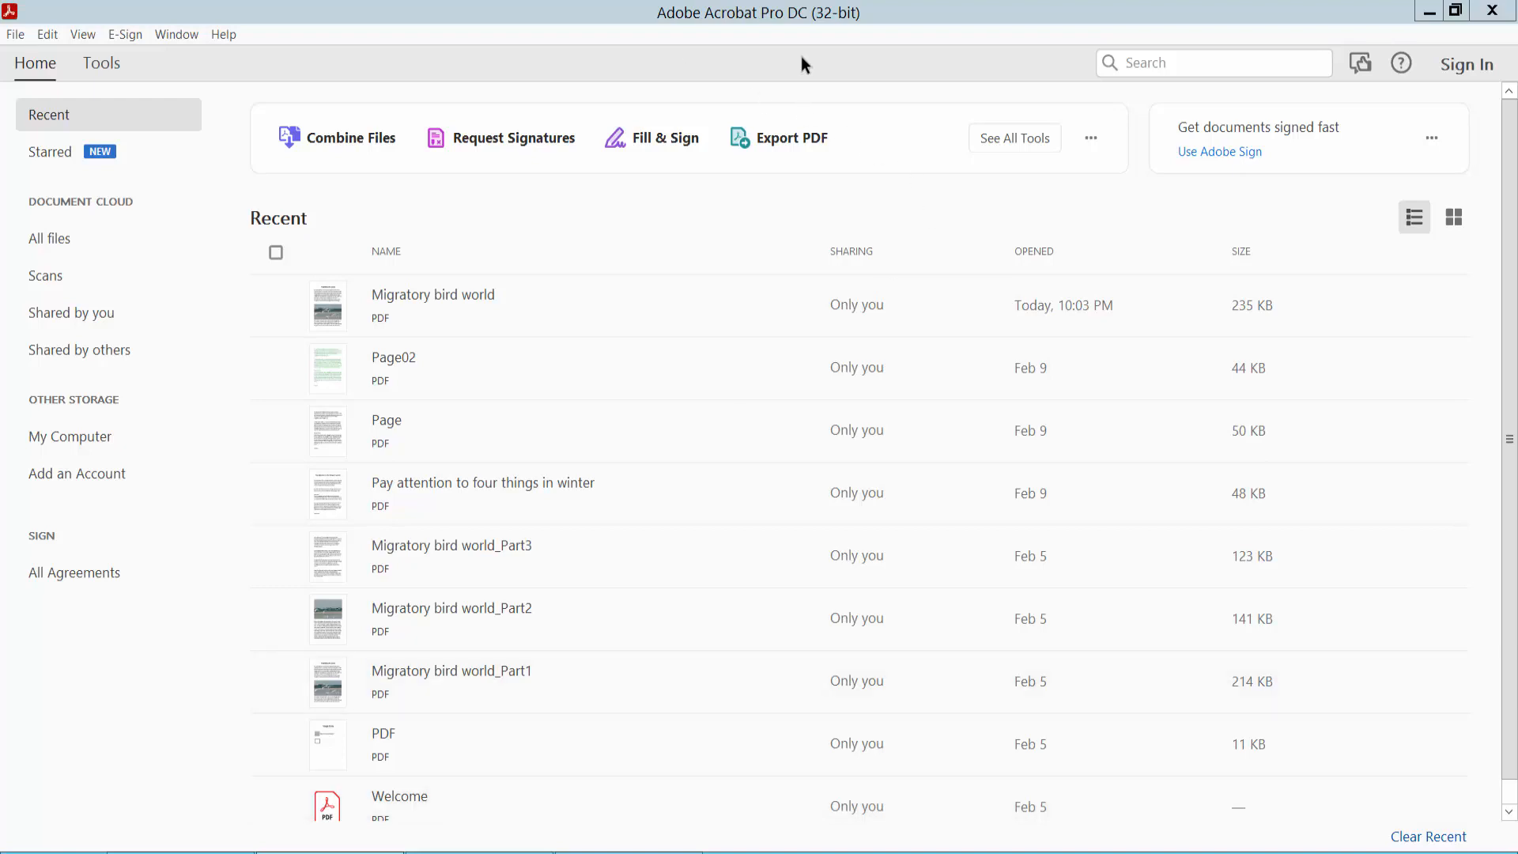
pyautogui.moveTo(571, 318)
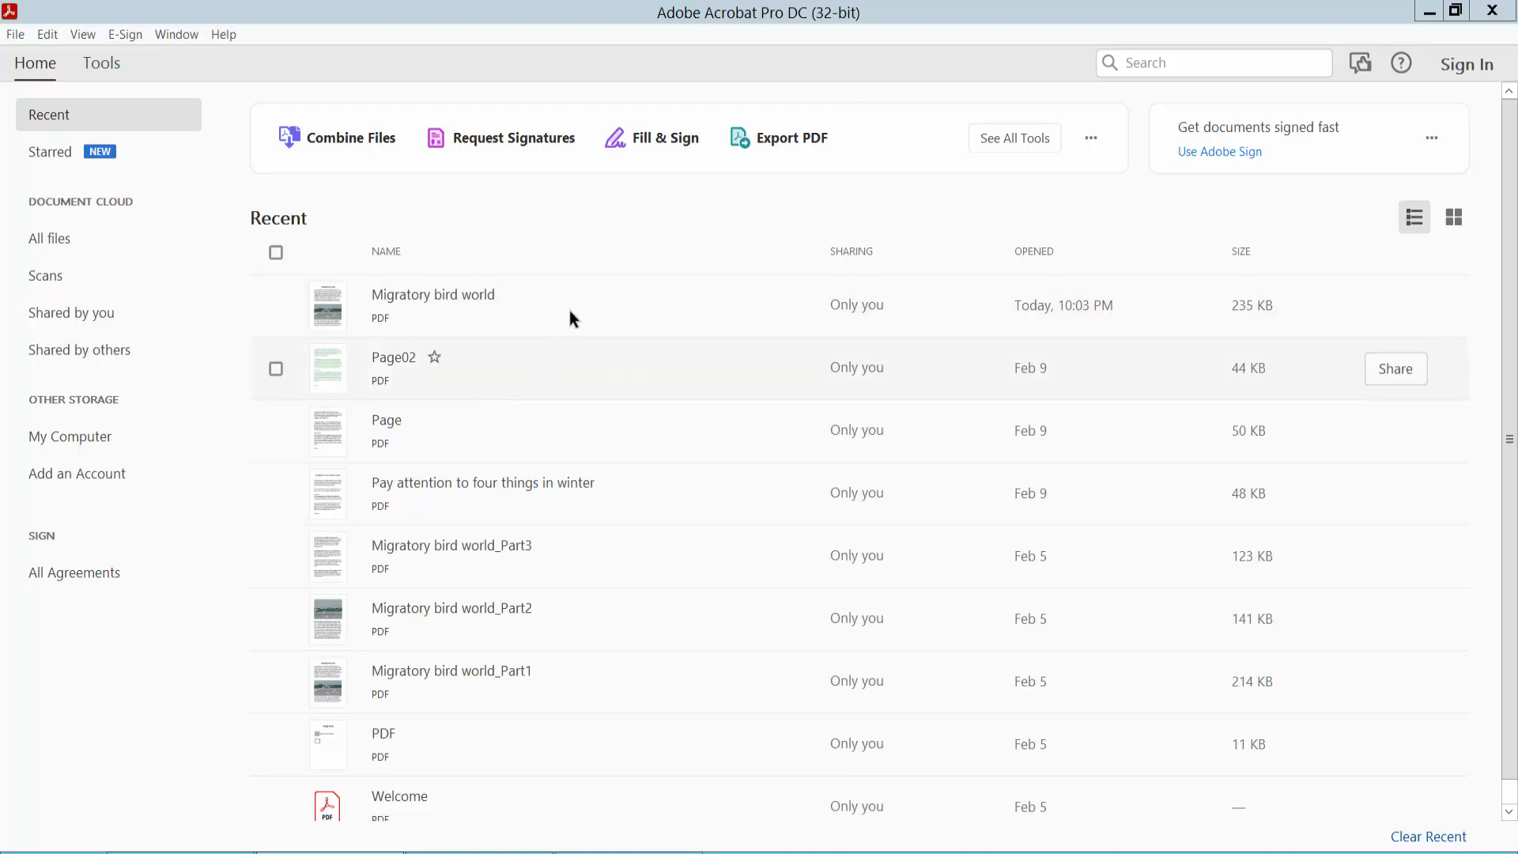
# - Open the Migratory bird world PDF, zoom out, and jump to page 6 via thumbnails
pyautogui.doubleClick(434, 294)
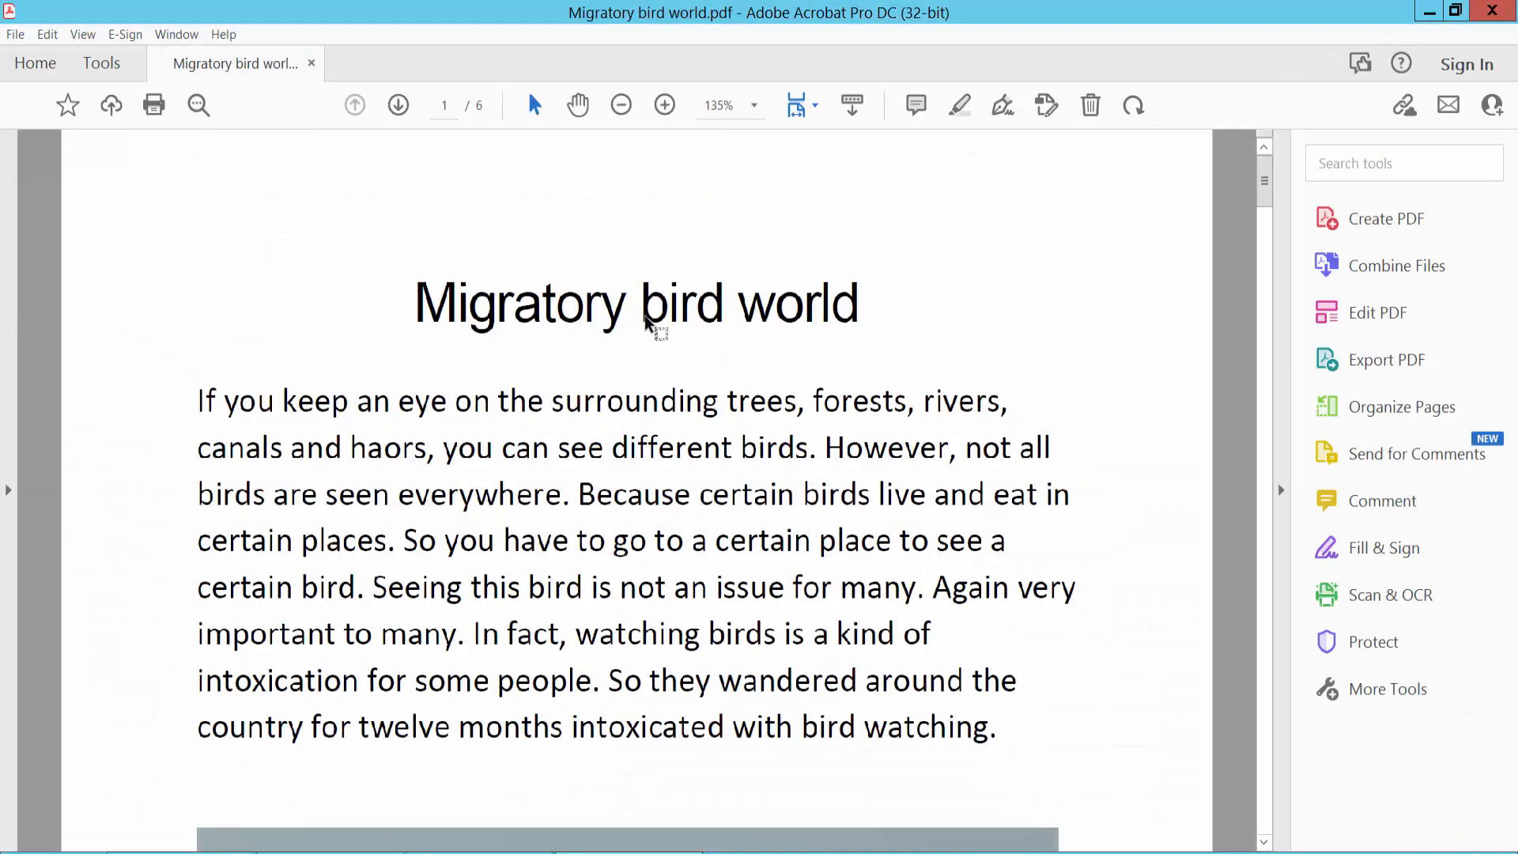
pyautogui.click(621, 105)
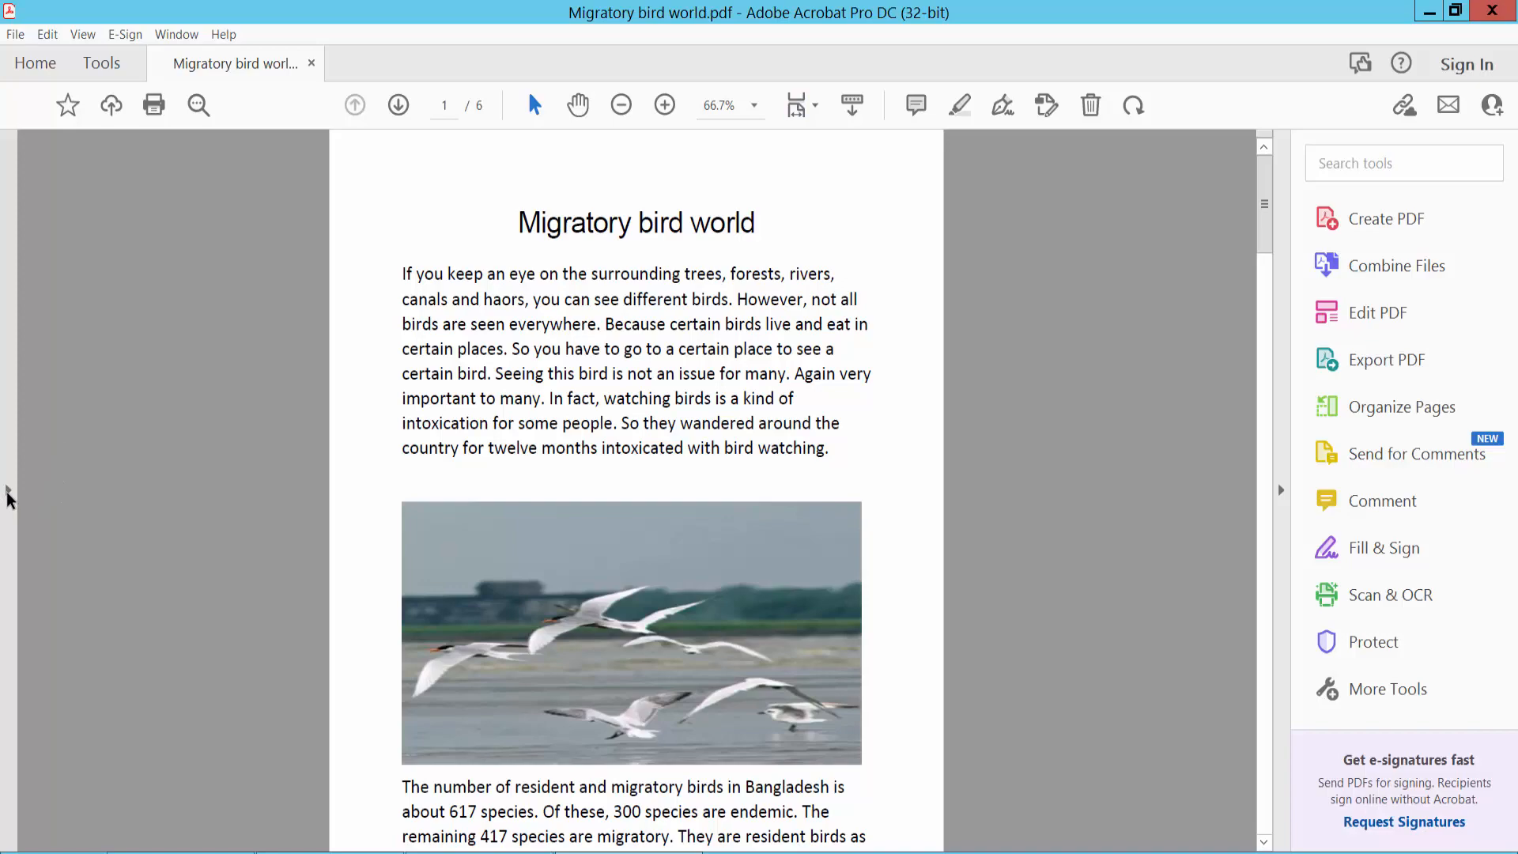
pyautogui.scroll(-3)
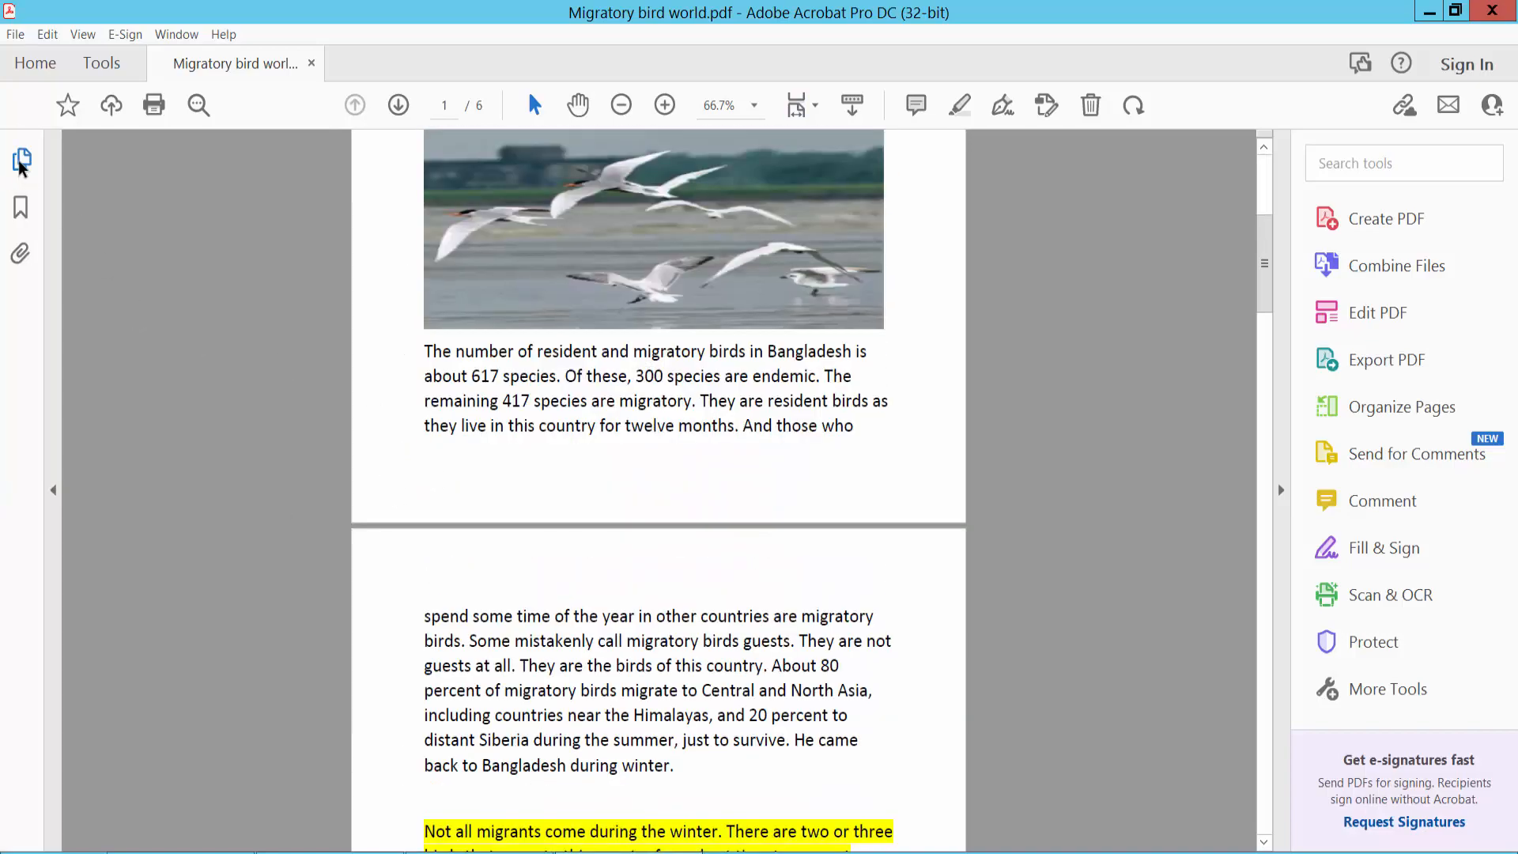
pyautogui.click(21, 160)
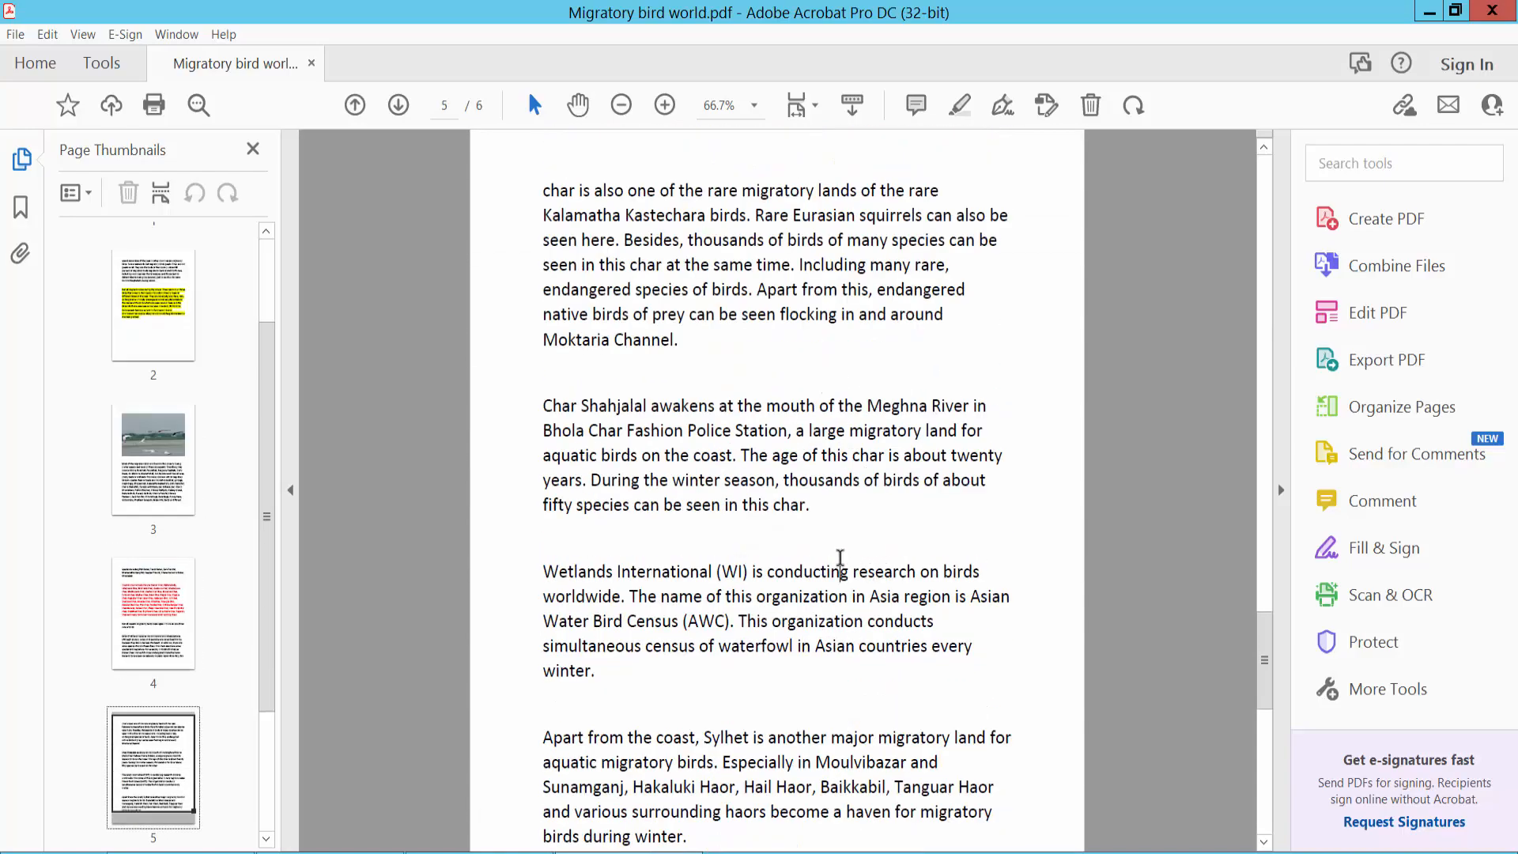
pyautogui.click(397, 105)
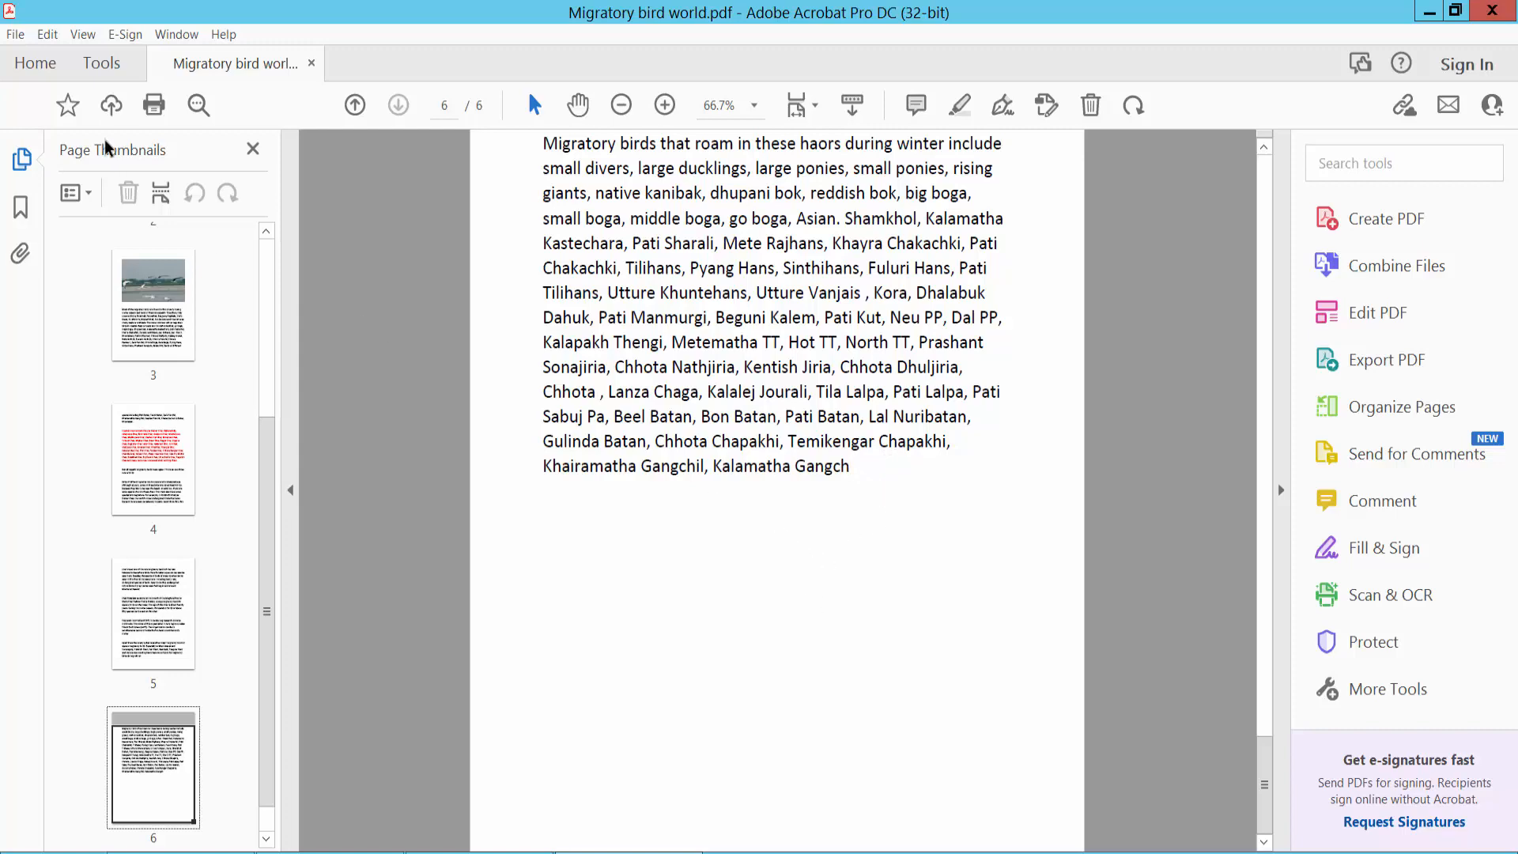
# - With Edit PDF, add a Lymphoma paragraph on page 6 ending 'Type tour text'
pyautogui.click(101, 63)
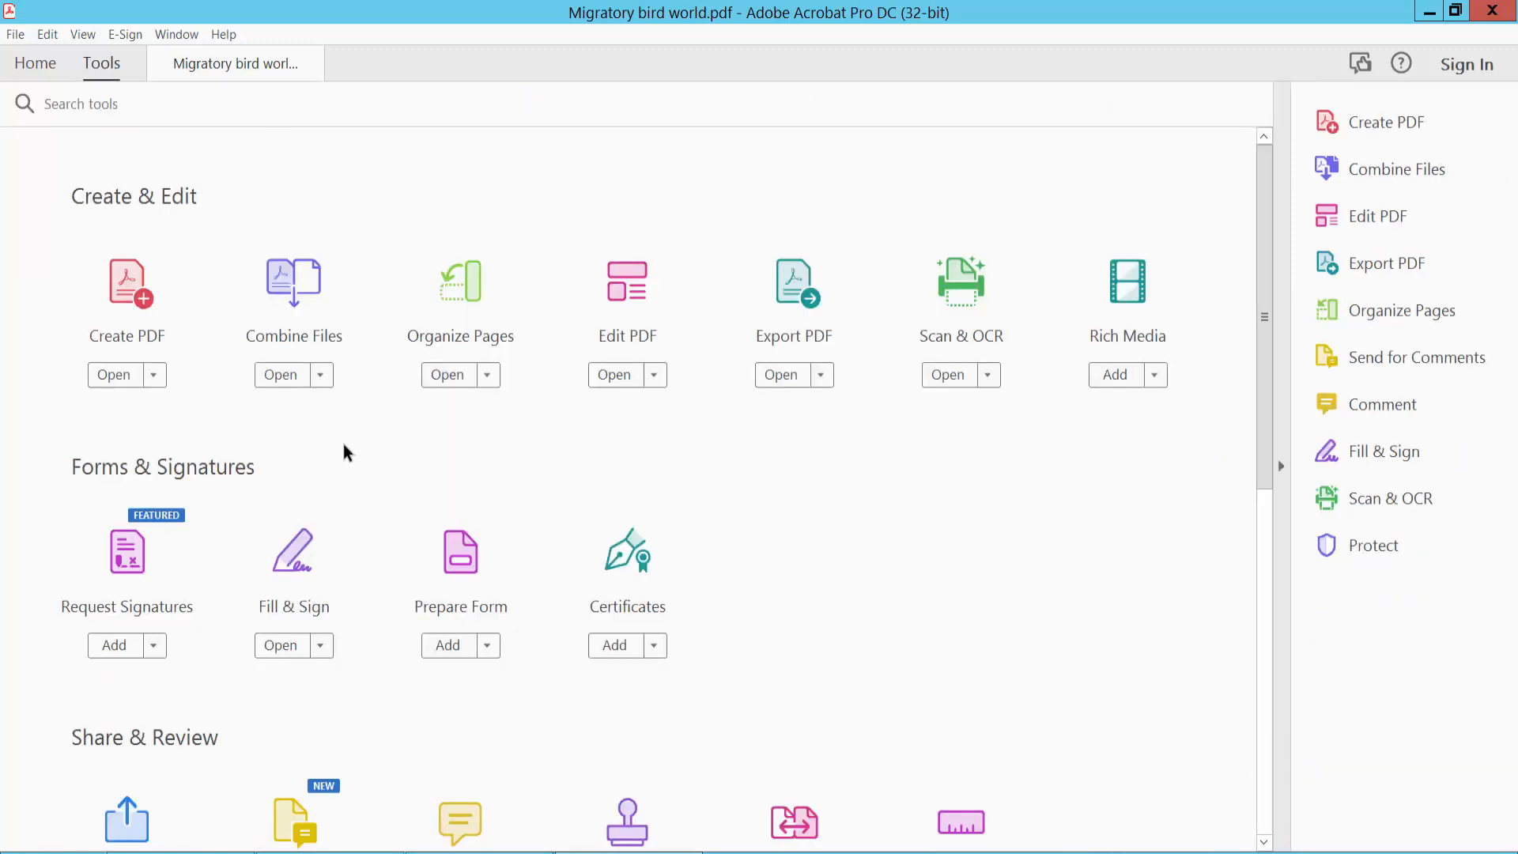
pyautogui.click(614, 375)
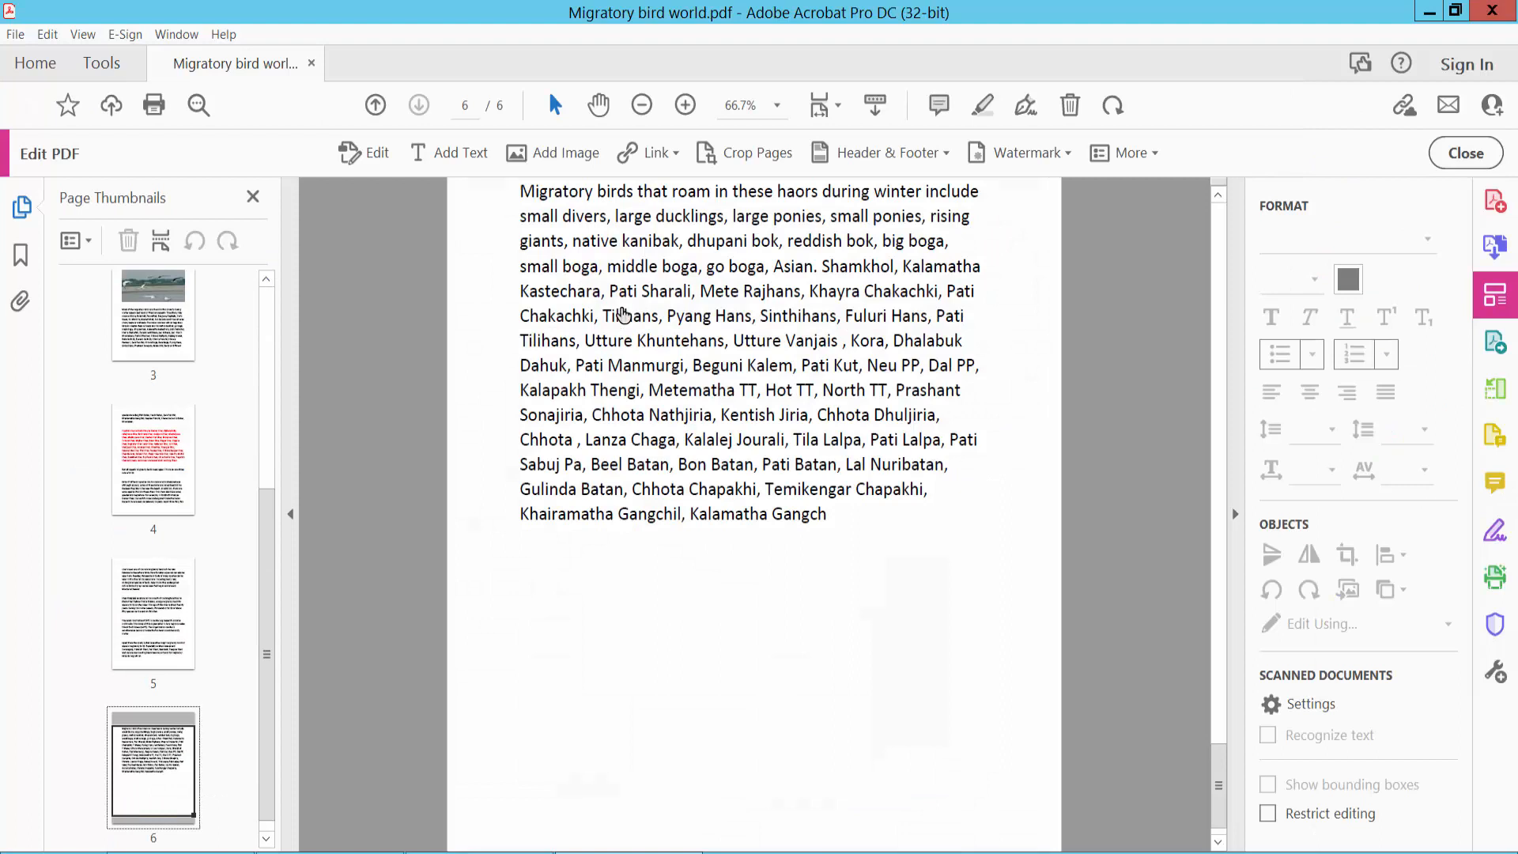
pyautogui.click(377, 153)
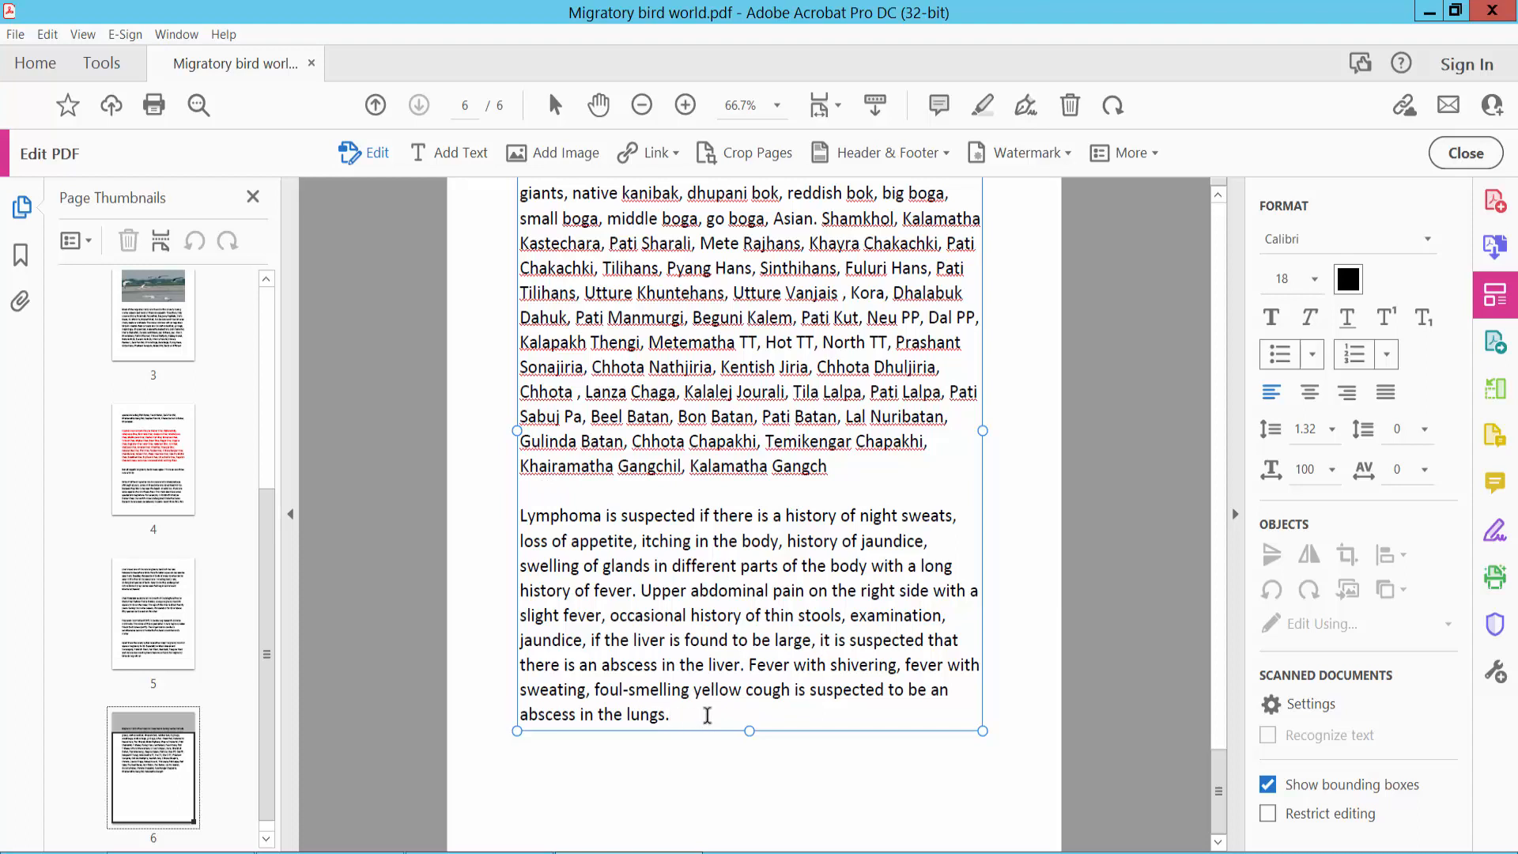
pyautogui.write('T')
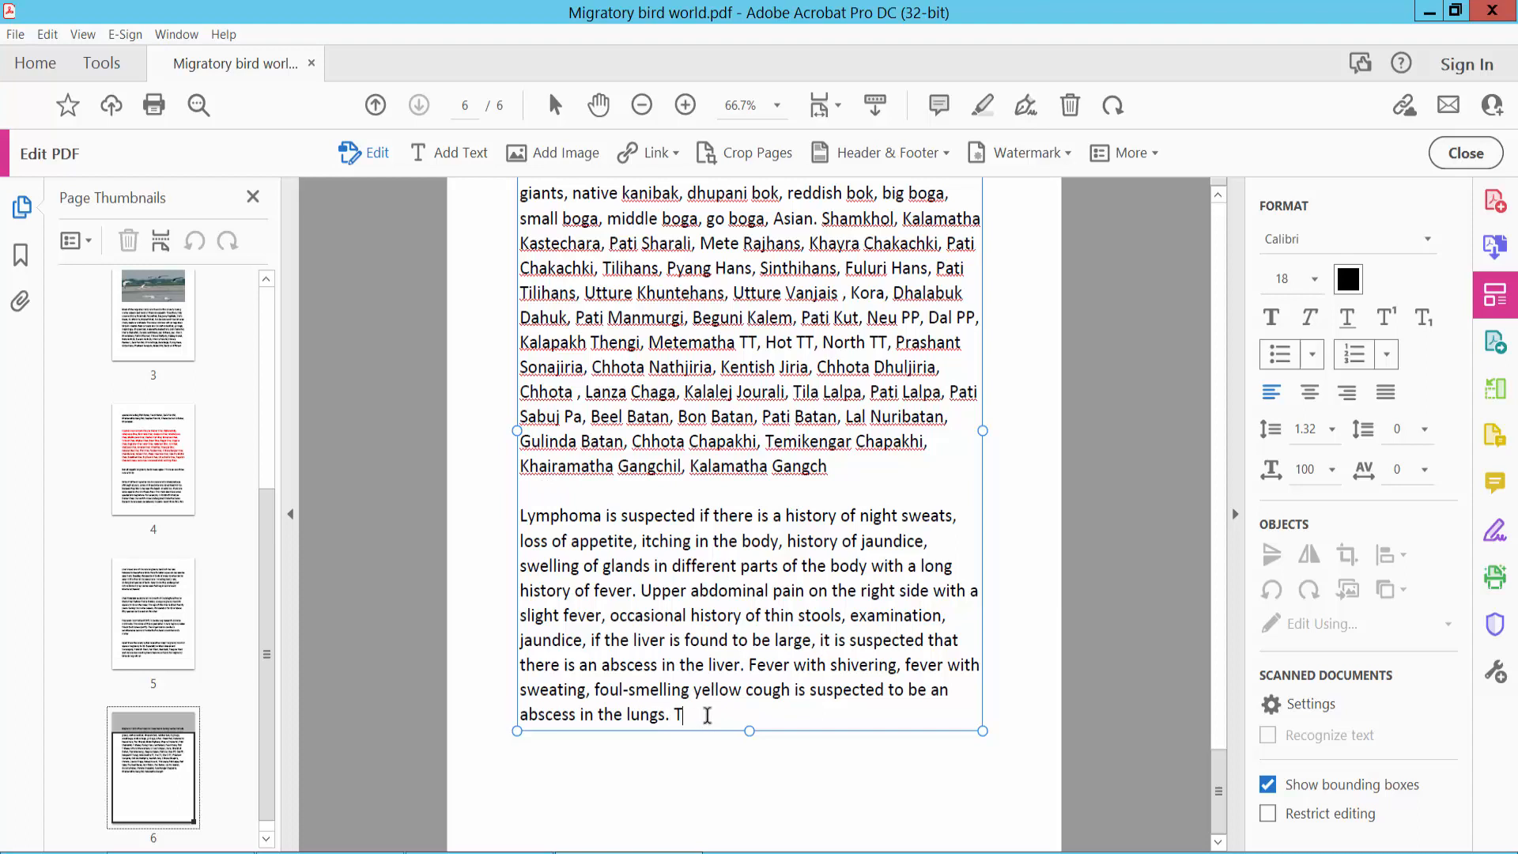
pyautogui.write('ype')
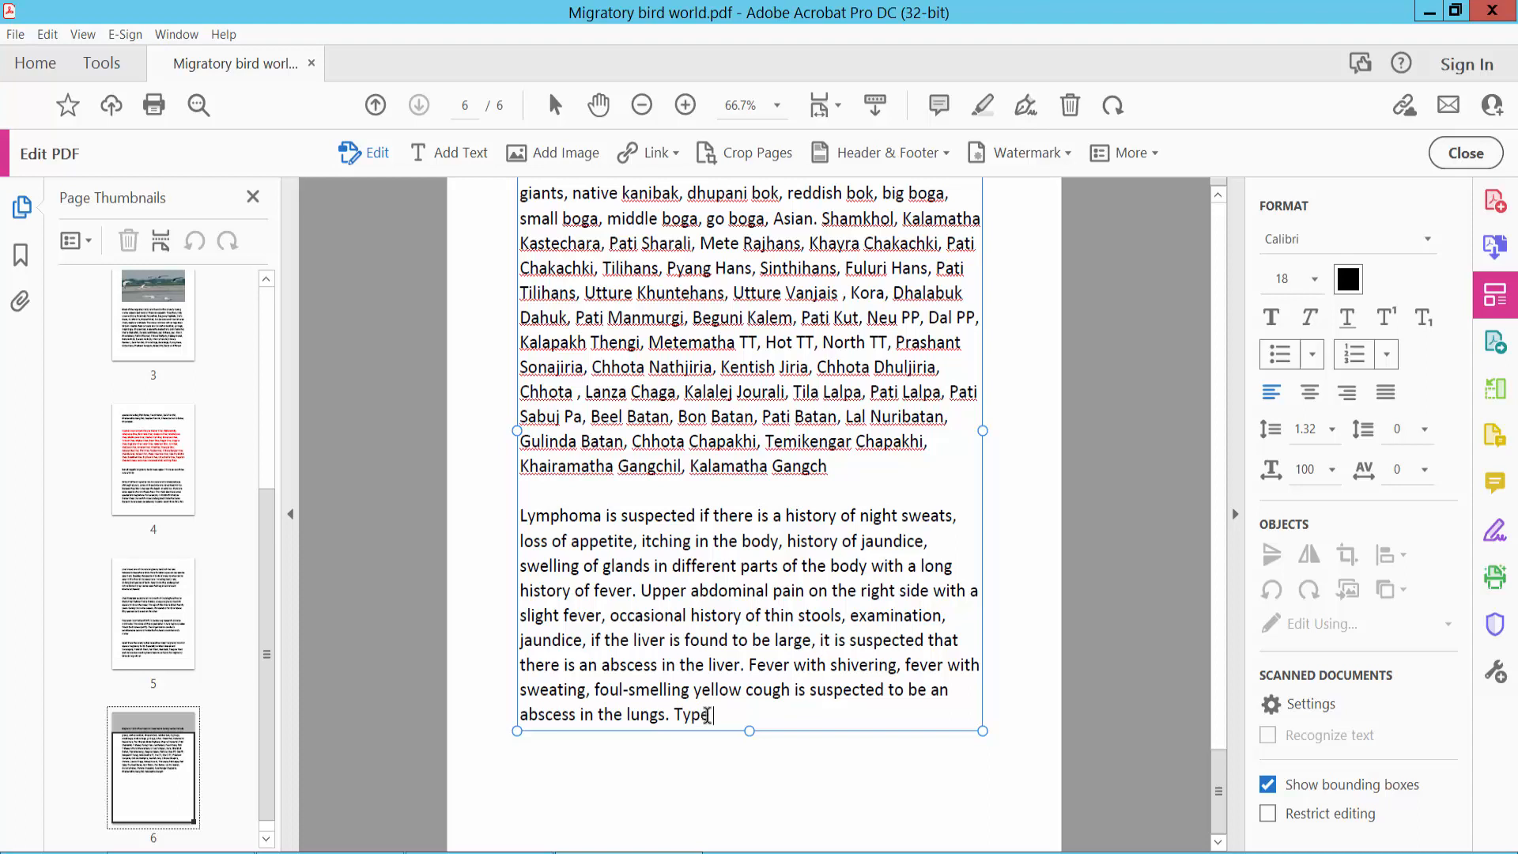
pyautogui.write('tour t')
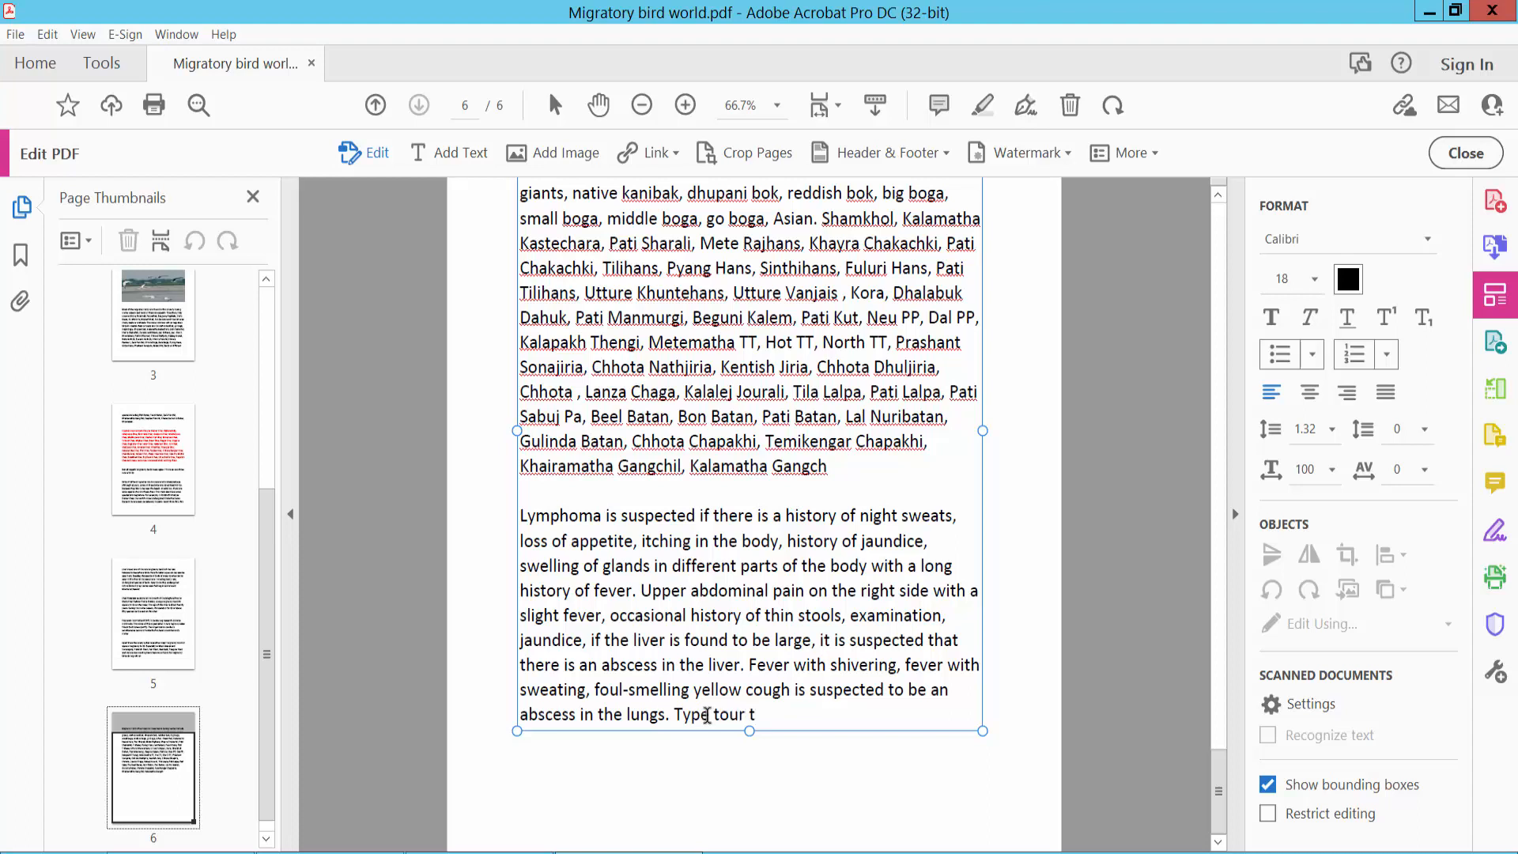
pyautogui.write('ext')
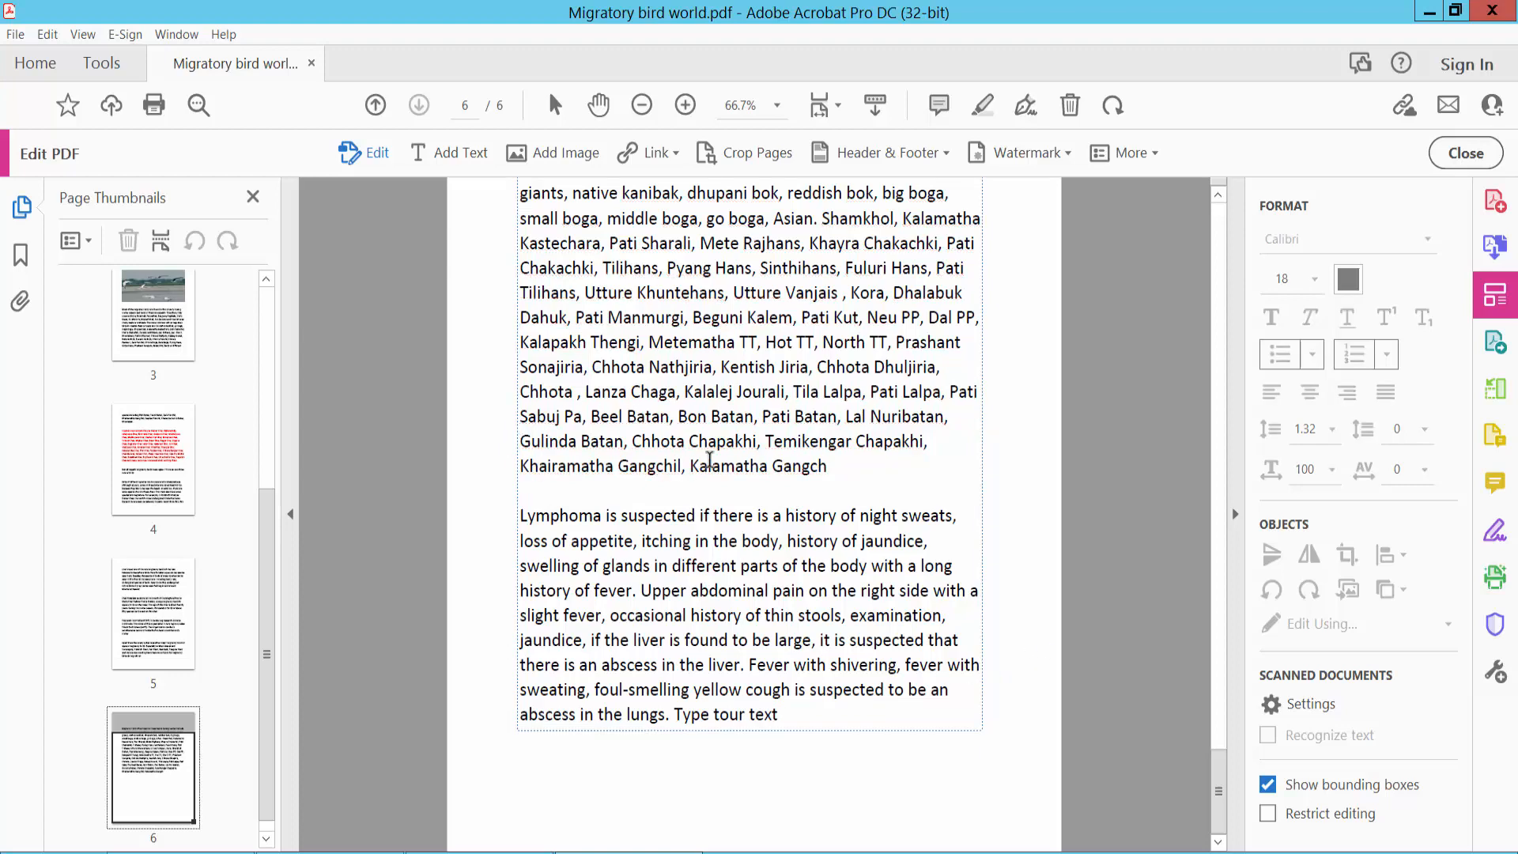
# - Create a new one-page 'Untitled' PDF from Create PDF's Blank Page option
pyautogui.click(101, 64)
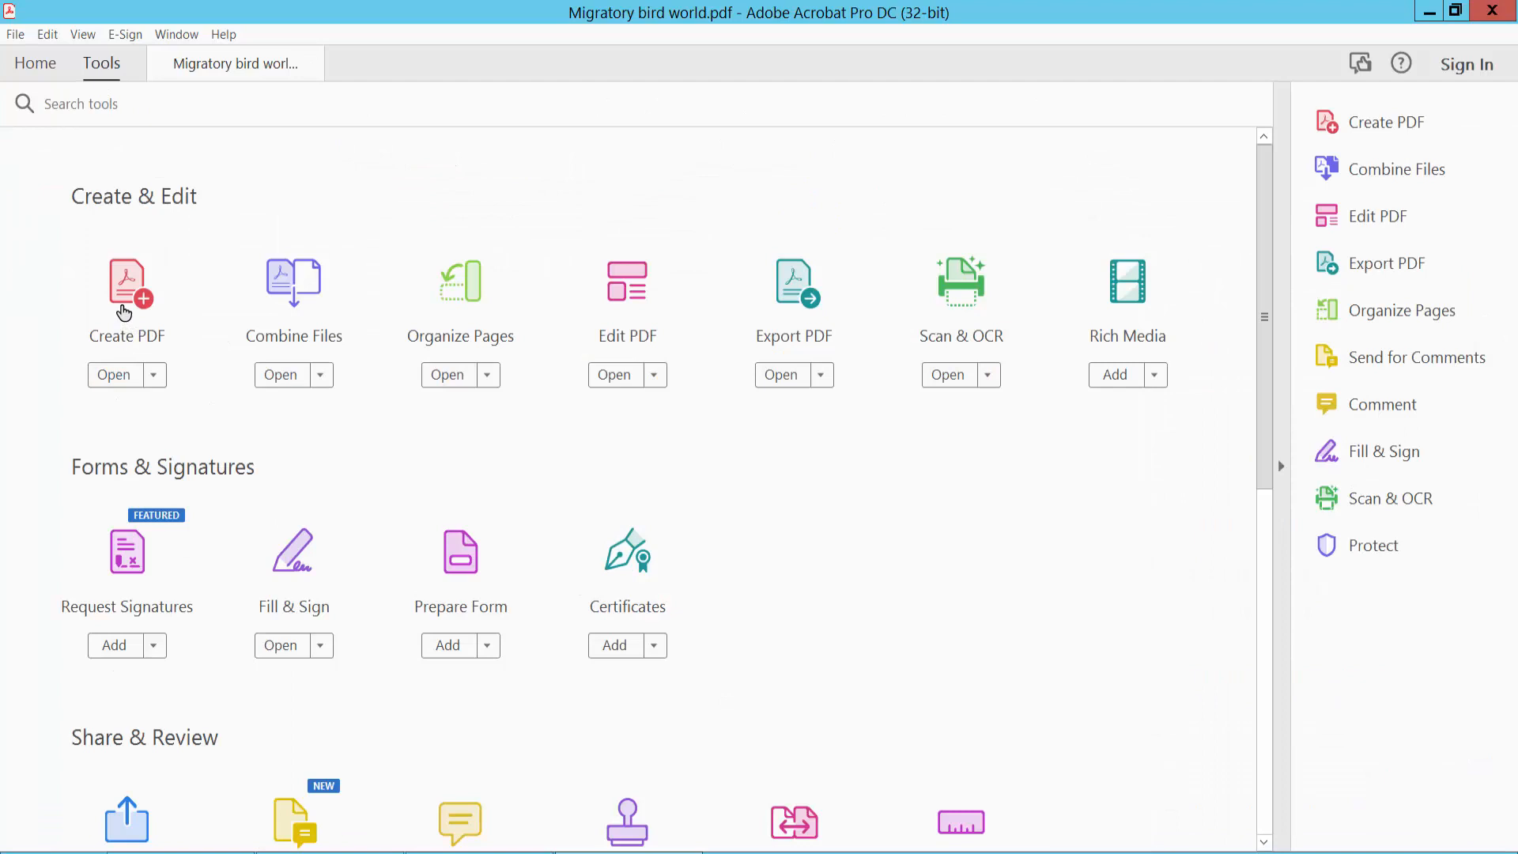
pyautogui.click(114, 375)
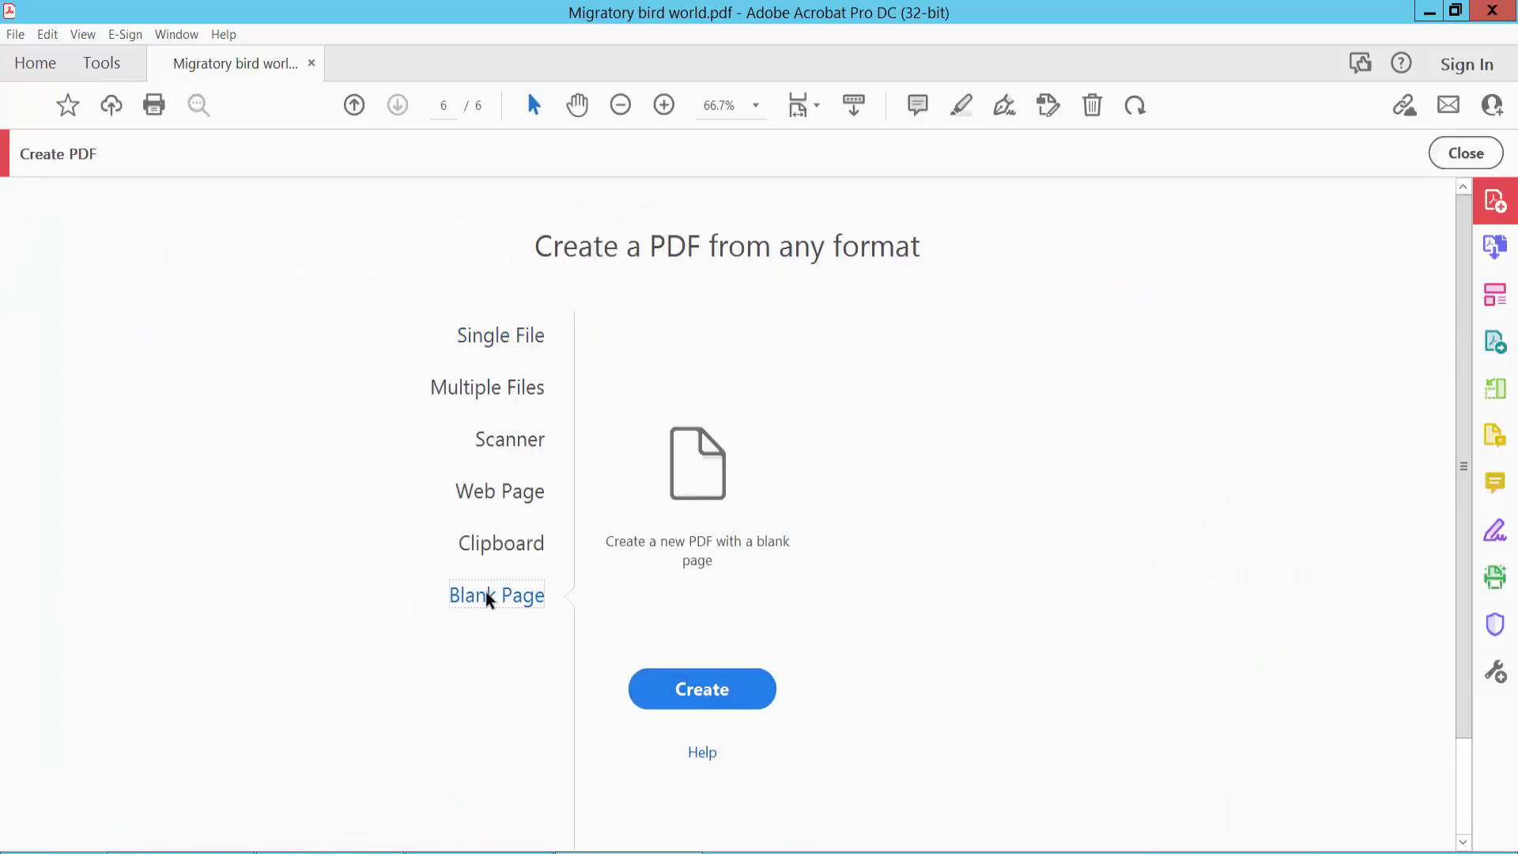
pyautogui.moveTo(724, 702)
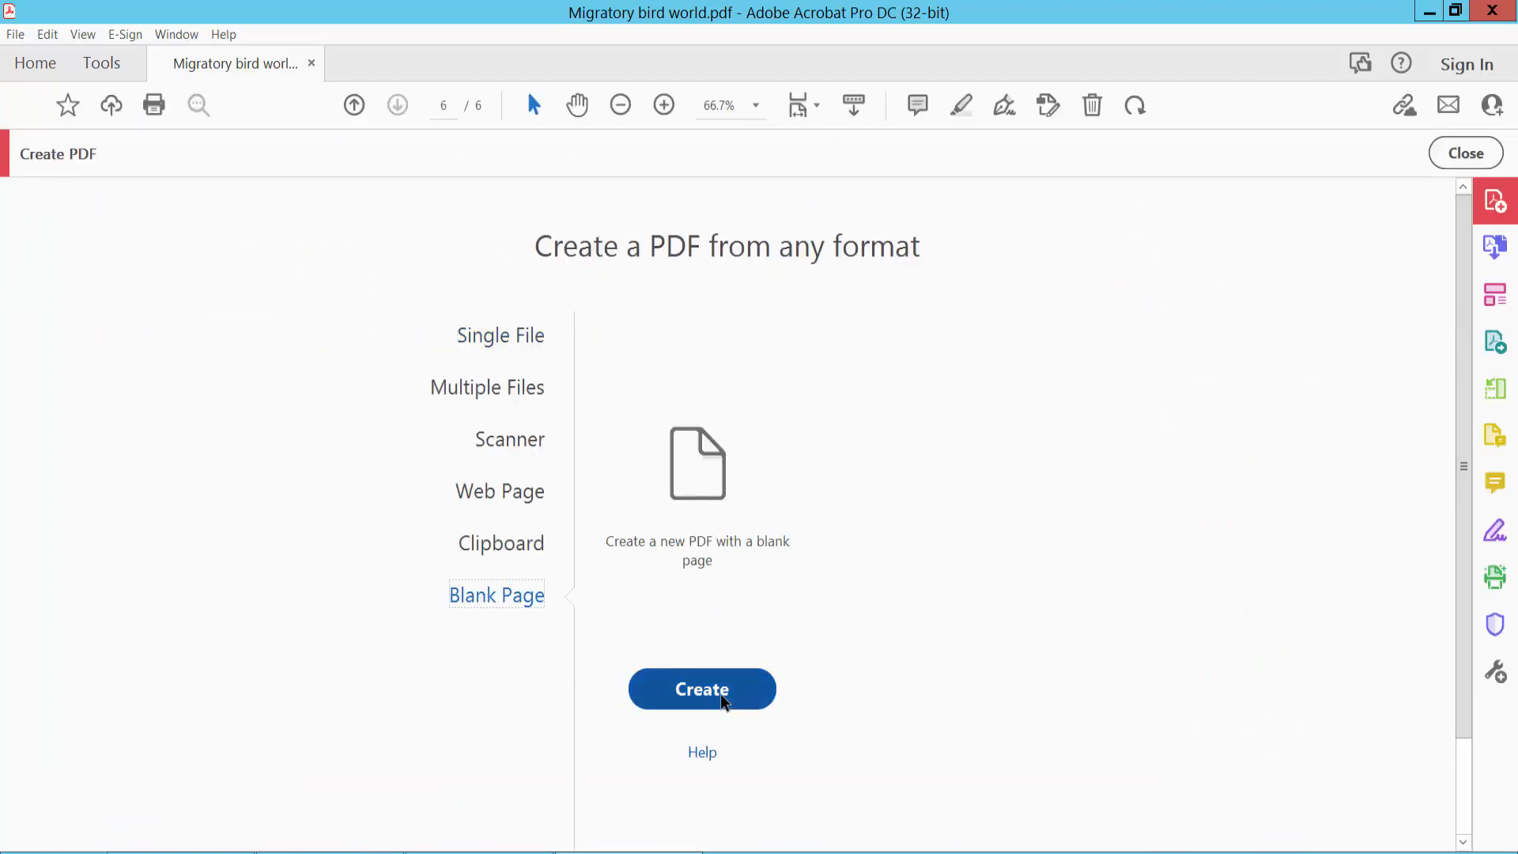
pyautogui.click(702, 689)
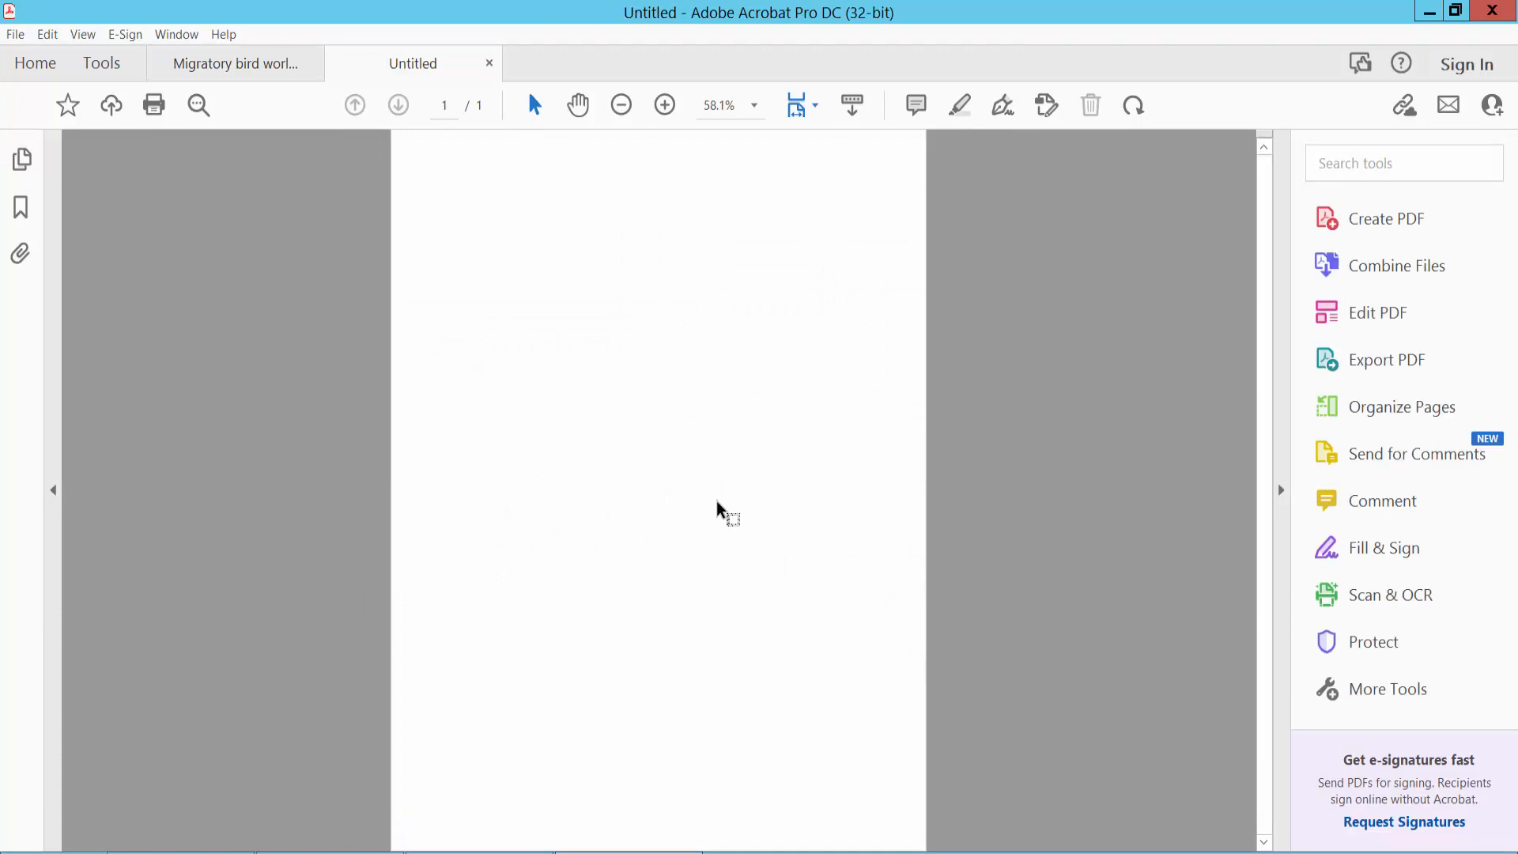
# - Add a 'Type your text' heading near the top of the blank page at 20 pt
pyautogui.click(101, 63)
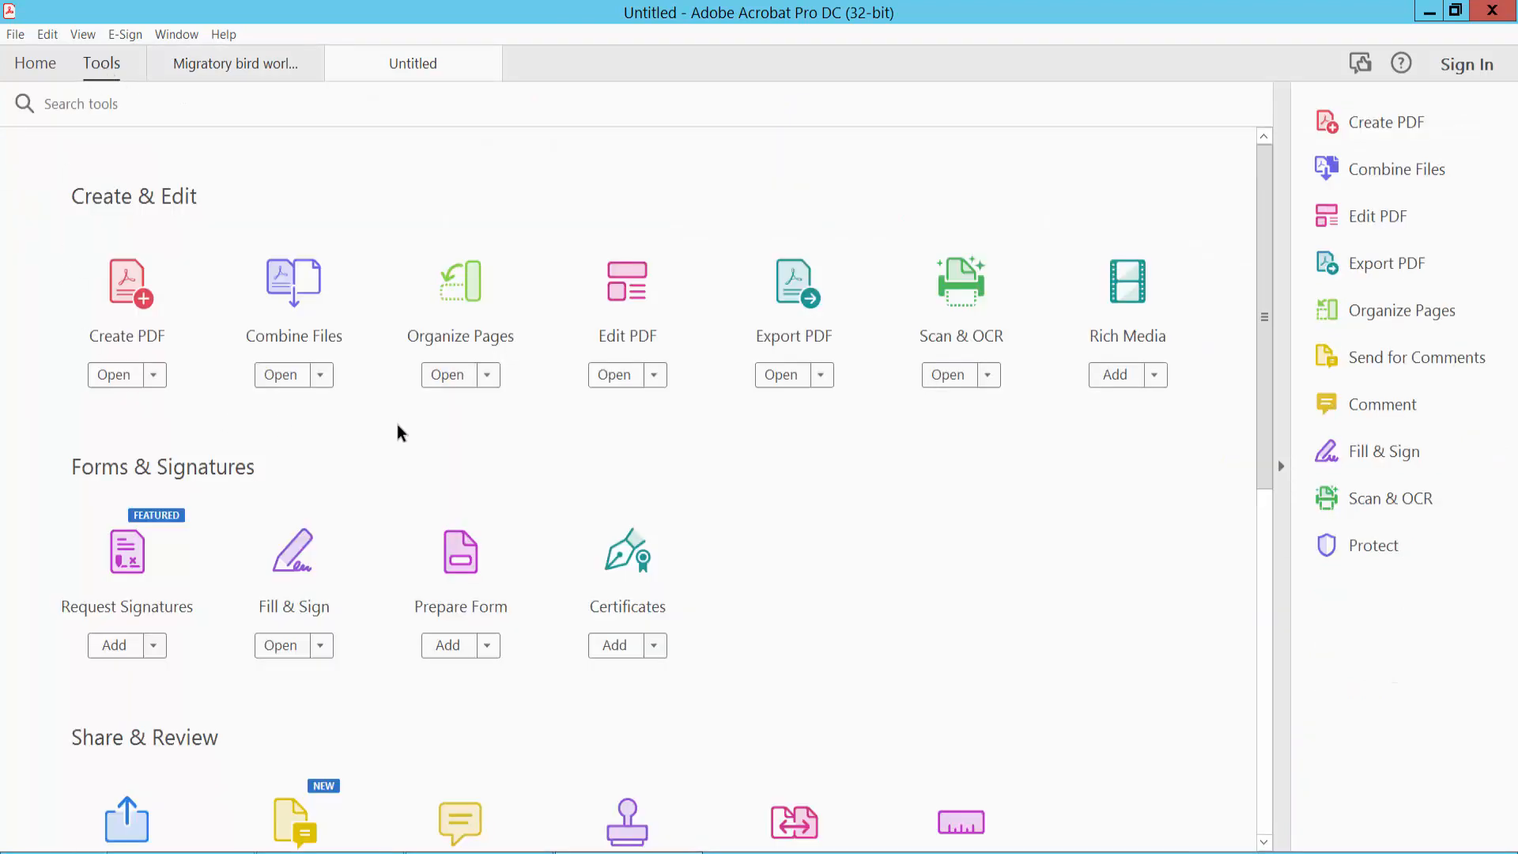
pyautogui.click(627, 281)
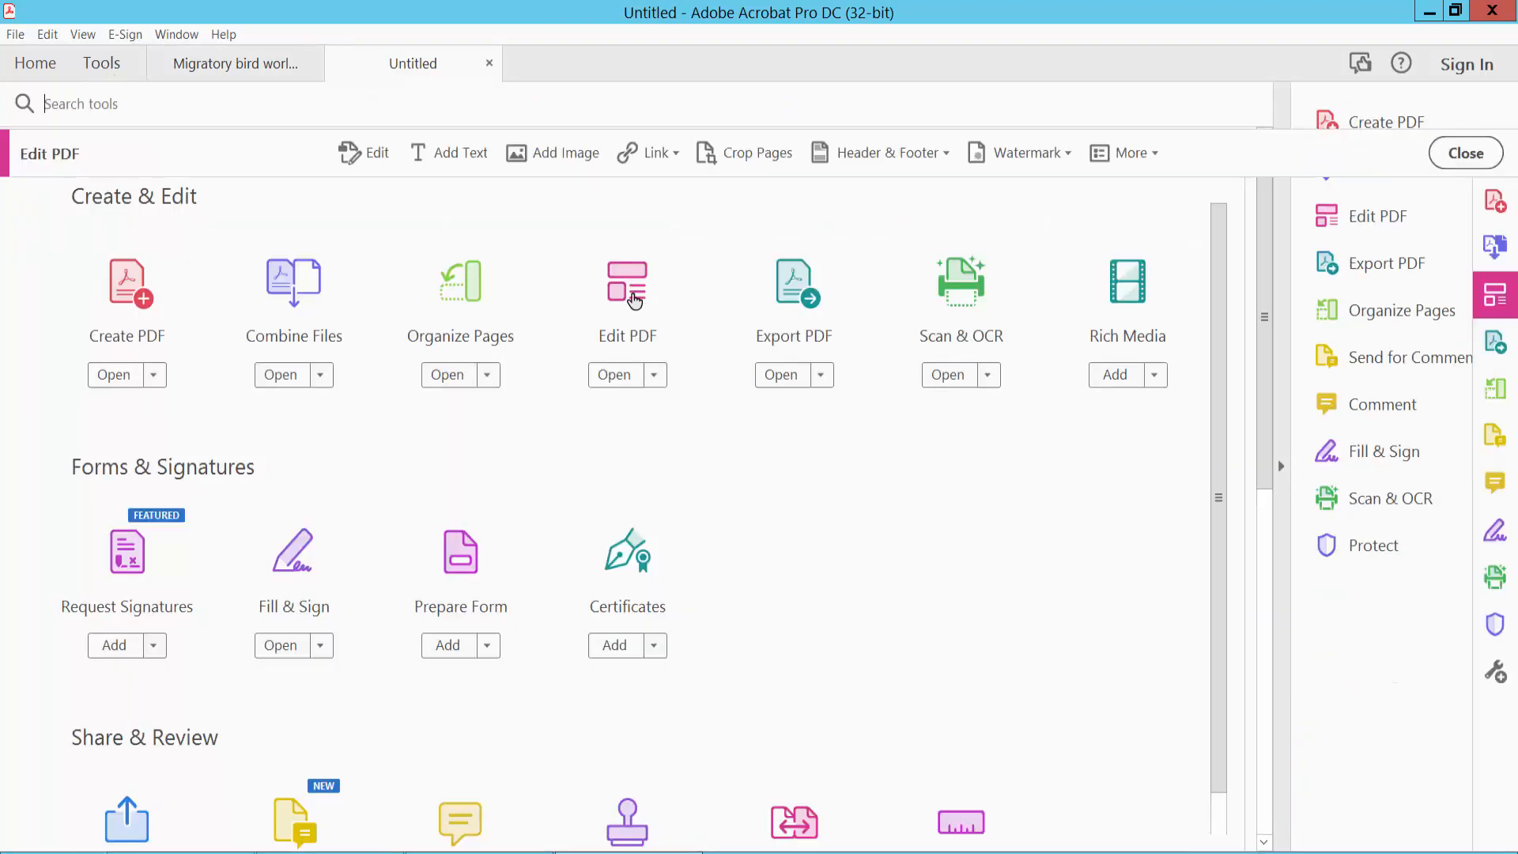
pyautogui.click(627, 281)
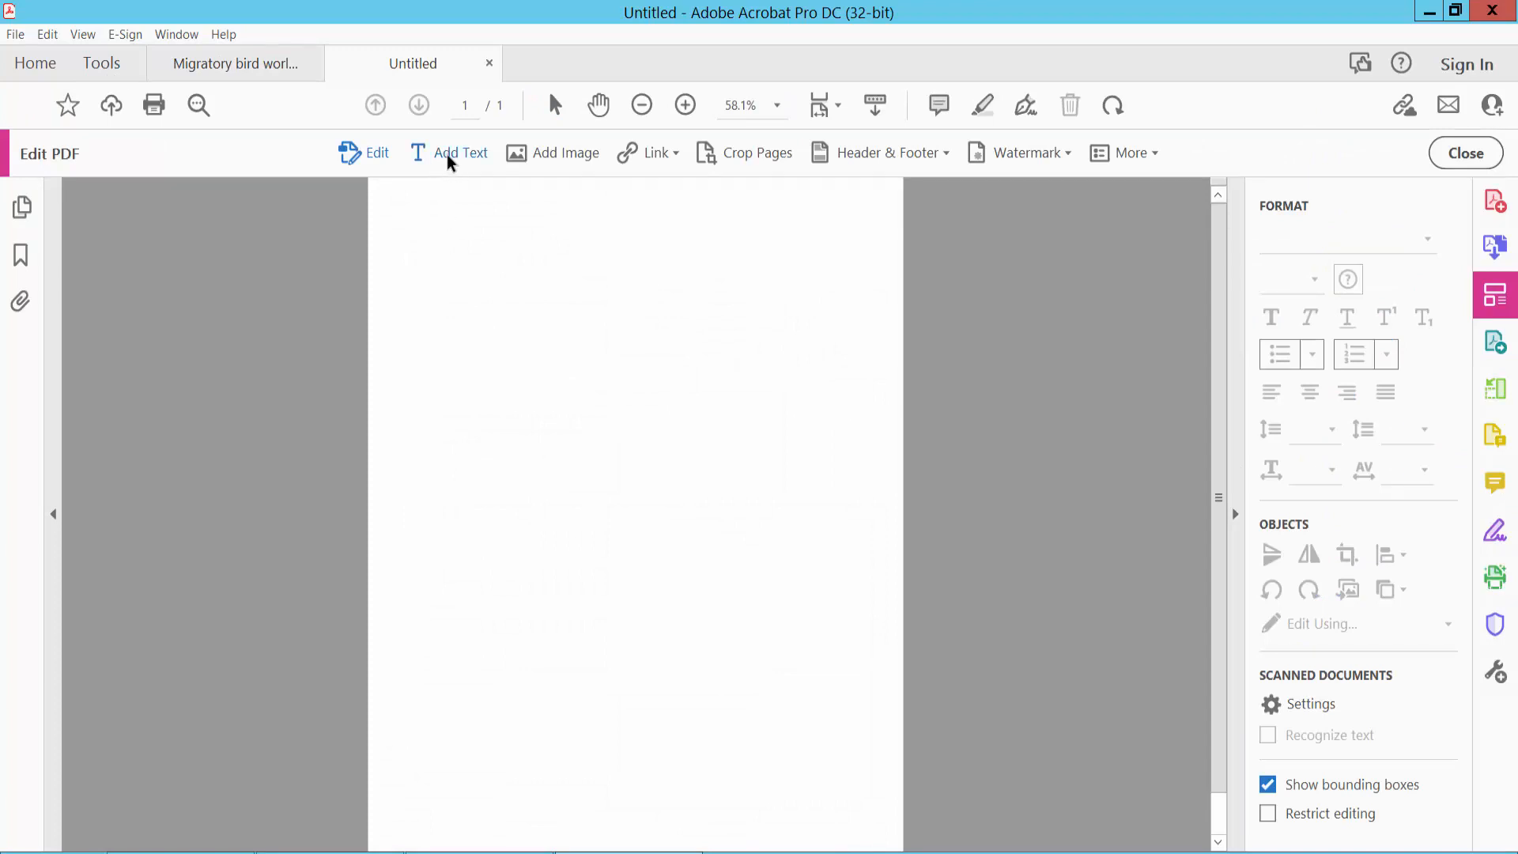
pyautogui.click(459, 153)
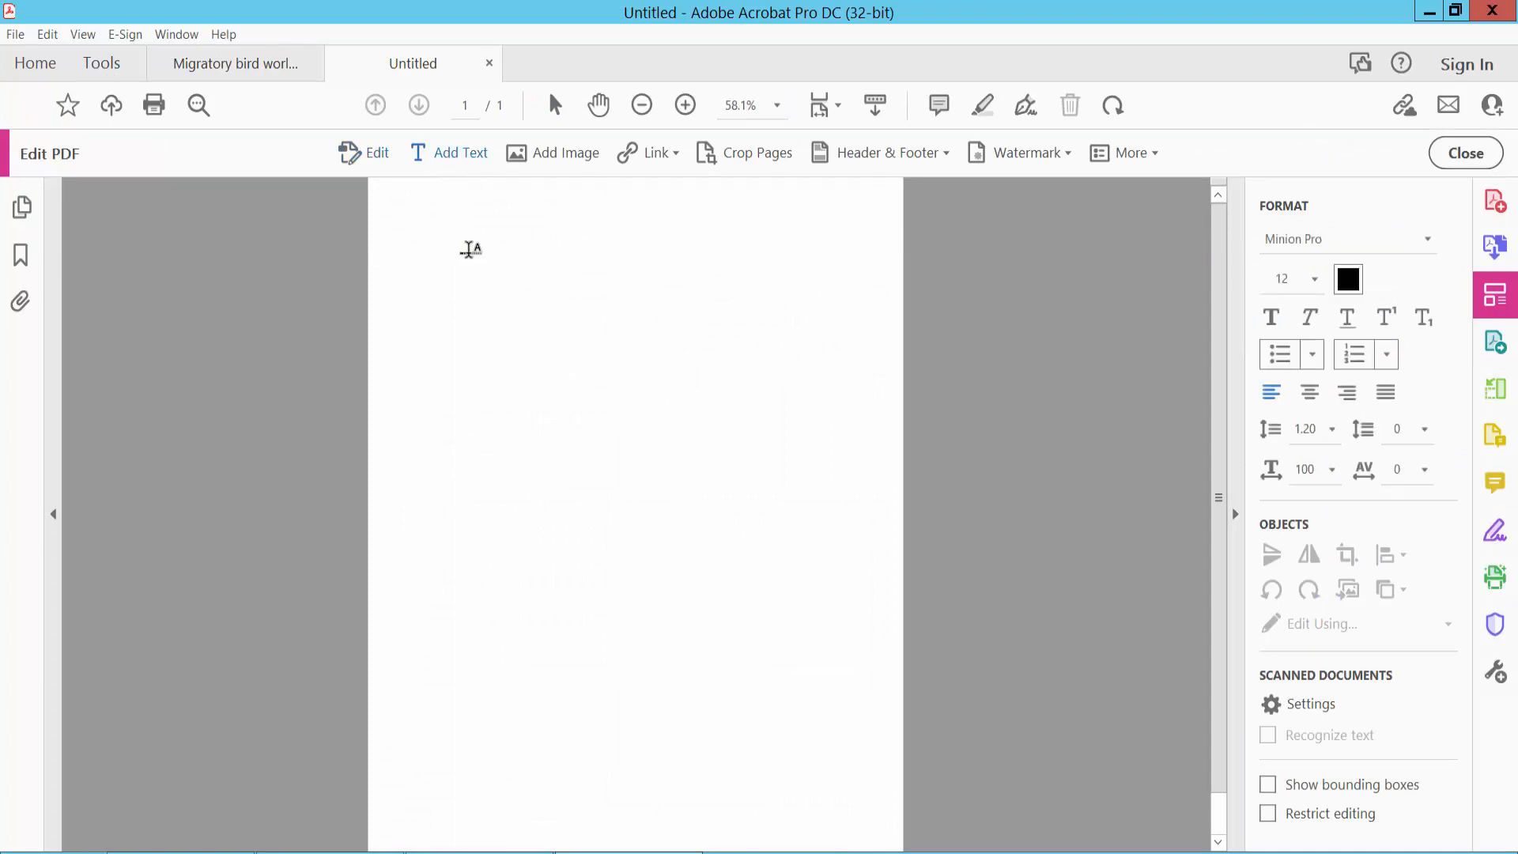
pyautogui.moveTo(483, 261)
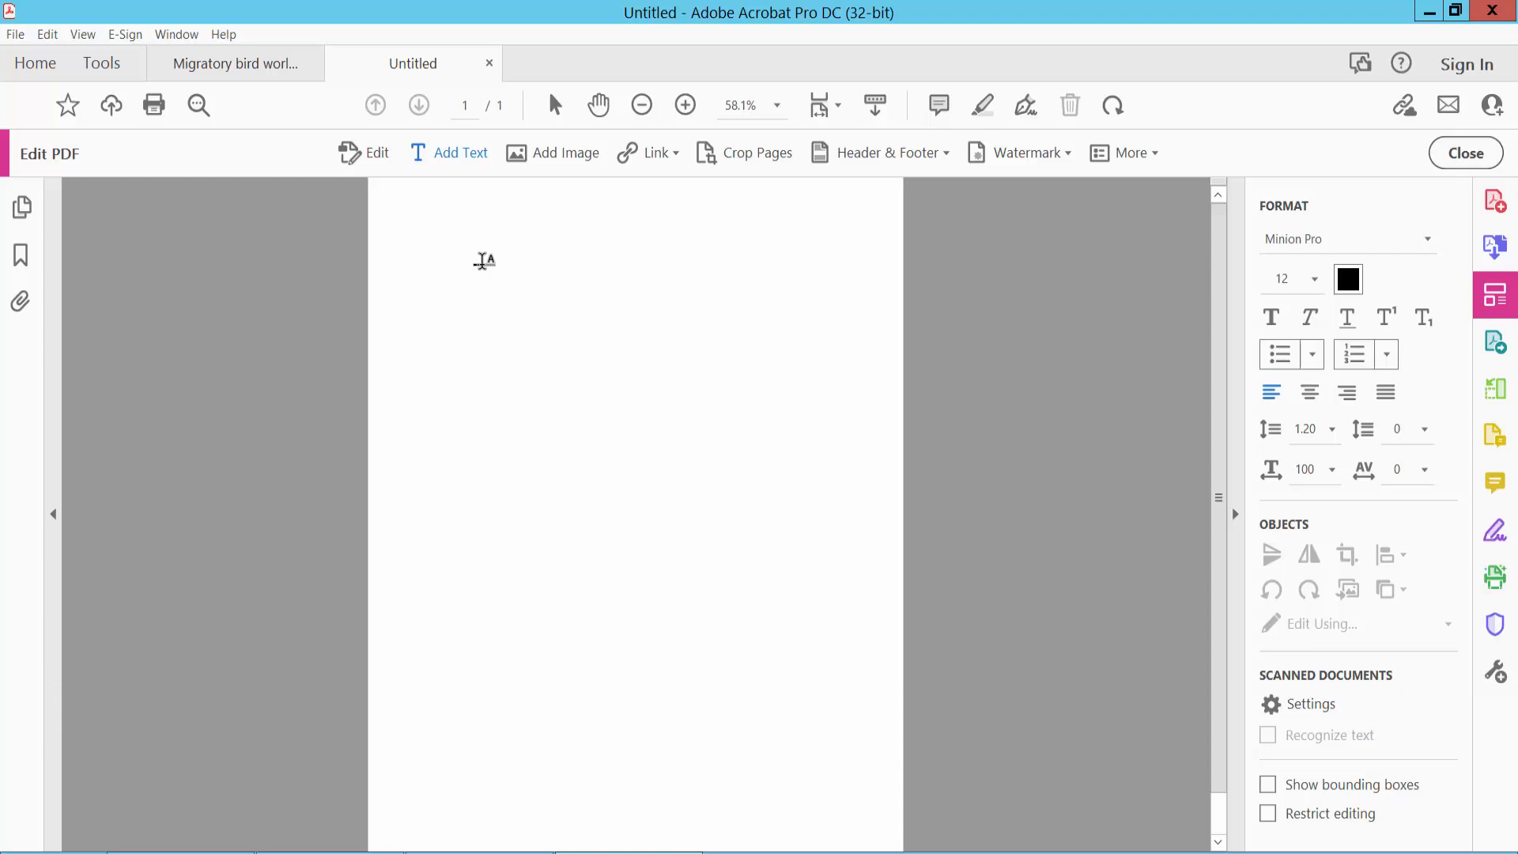
pyautogui.click(481, 261)
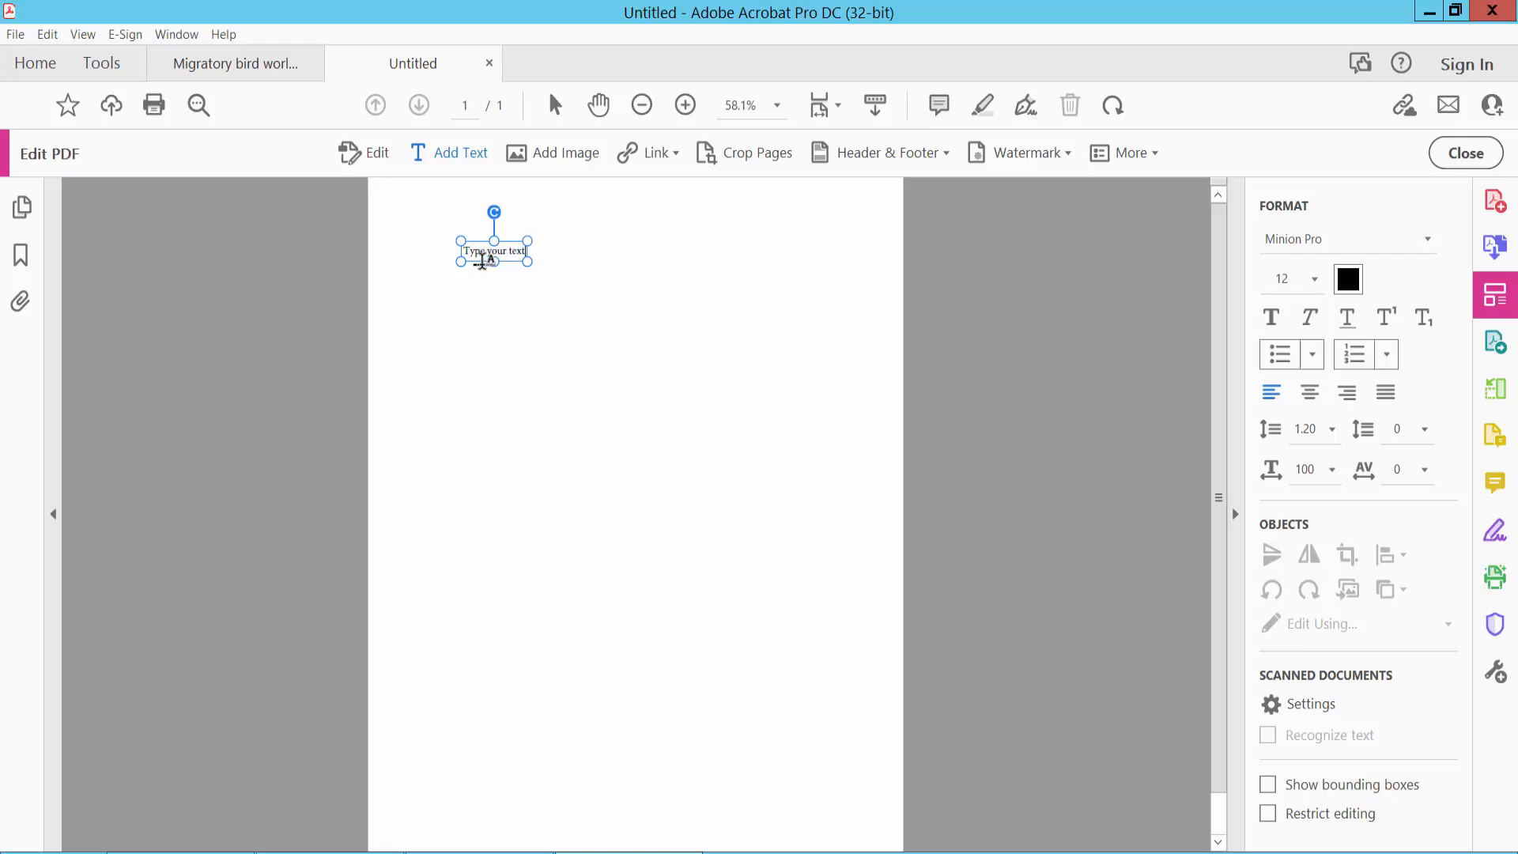
pyautogui.click(1314, 279)
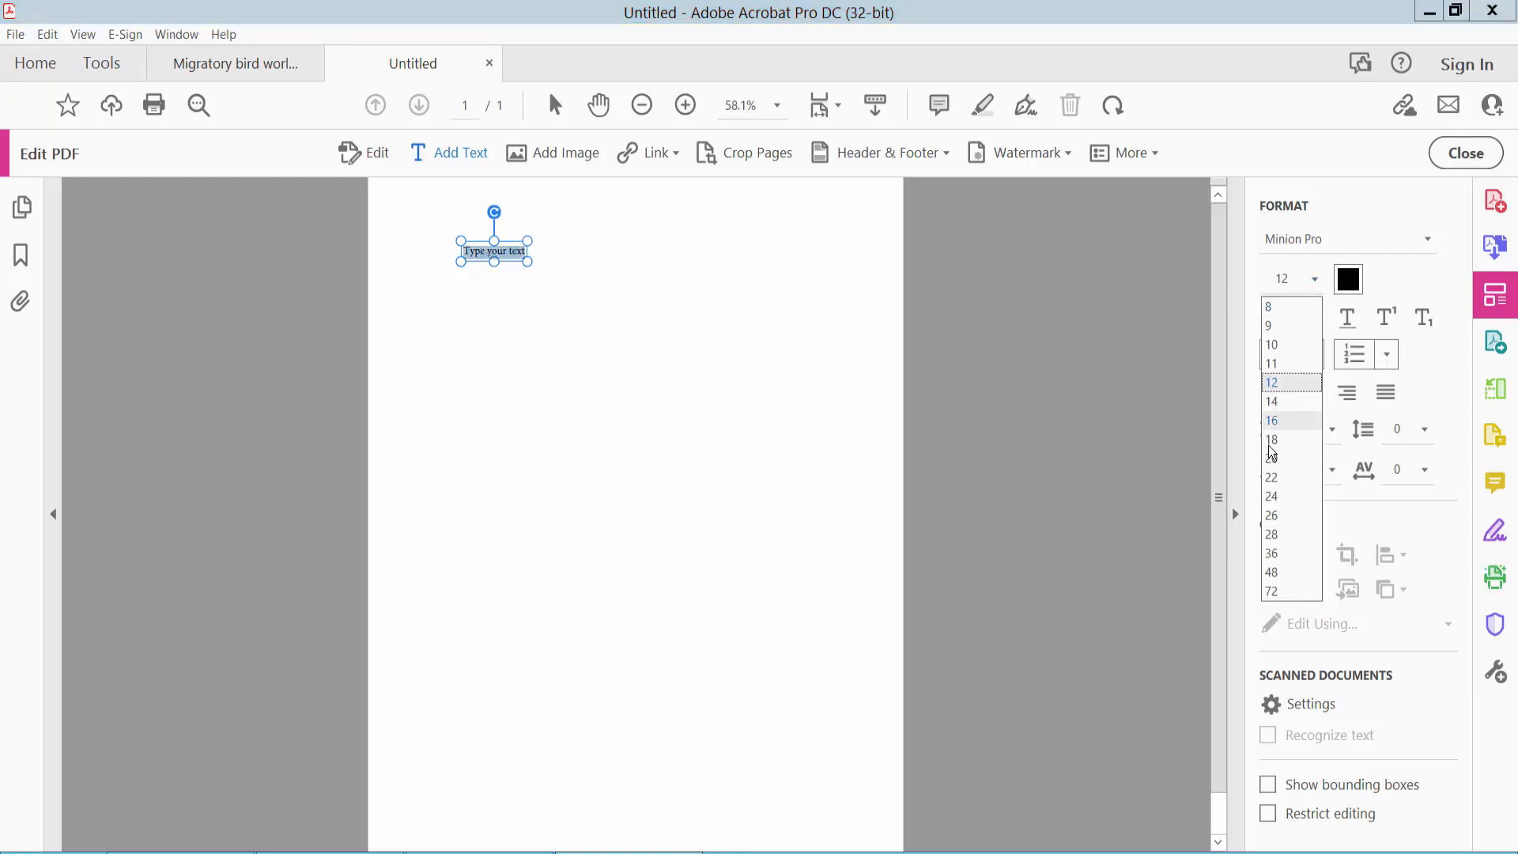
pyautogui.click(1272, 457)
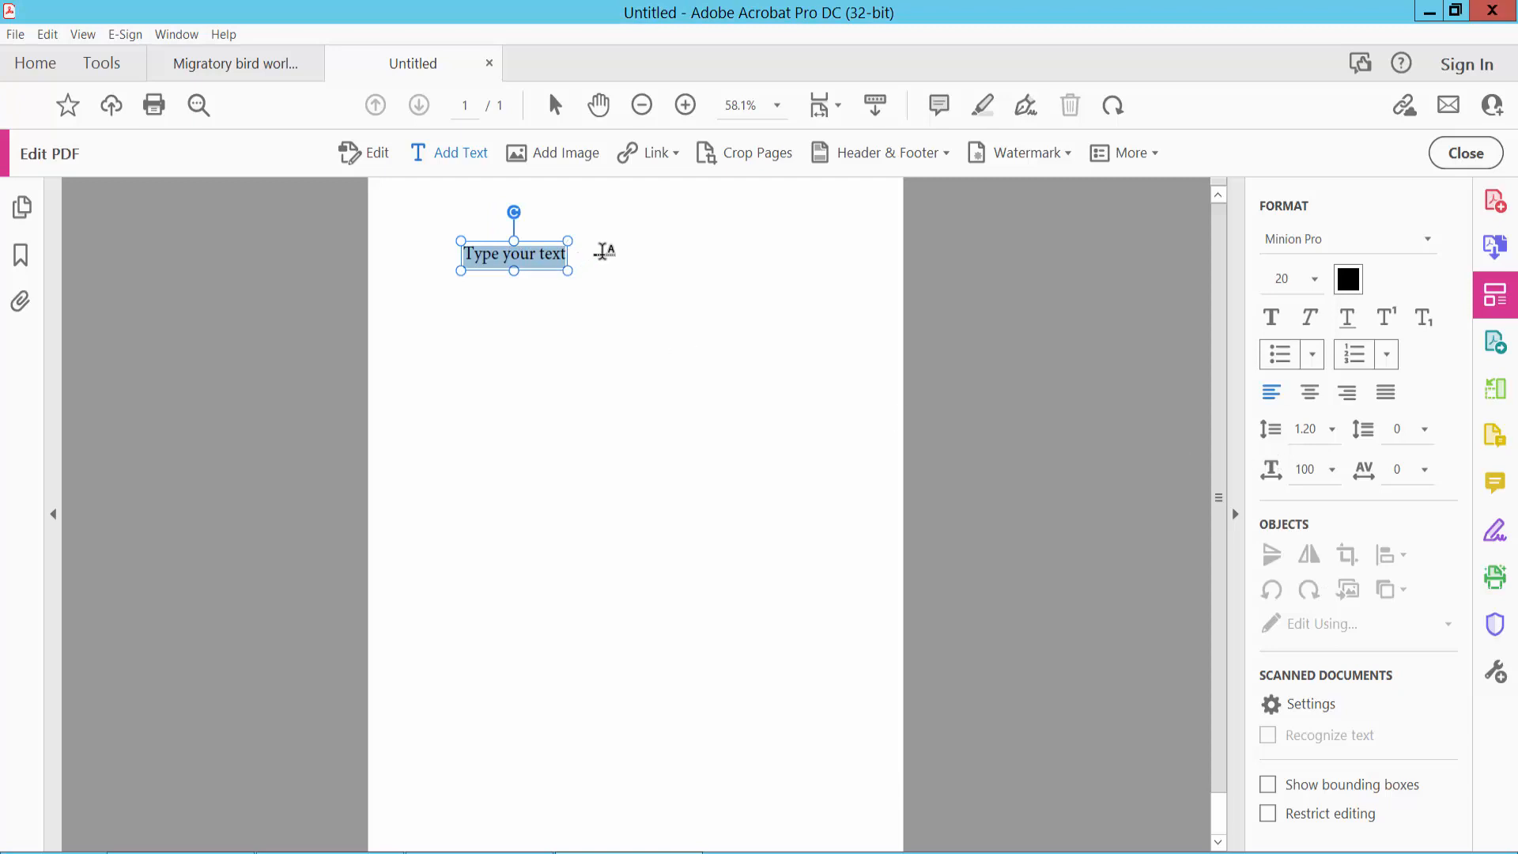
pyautogui.click(620, 261)
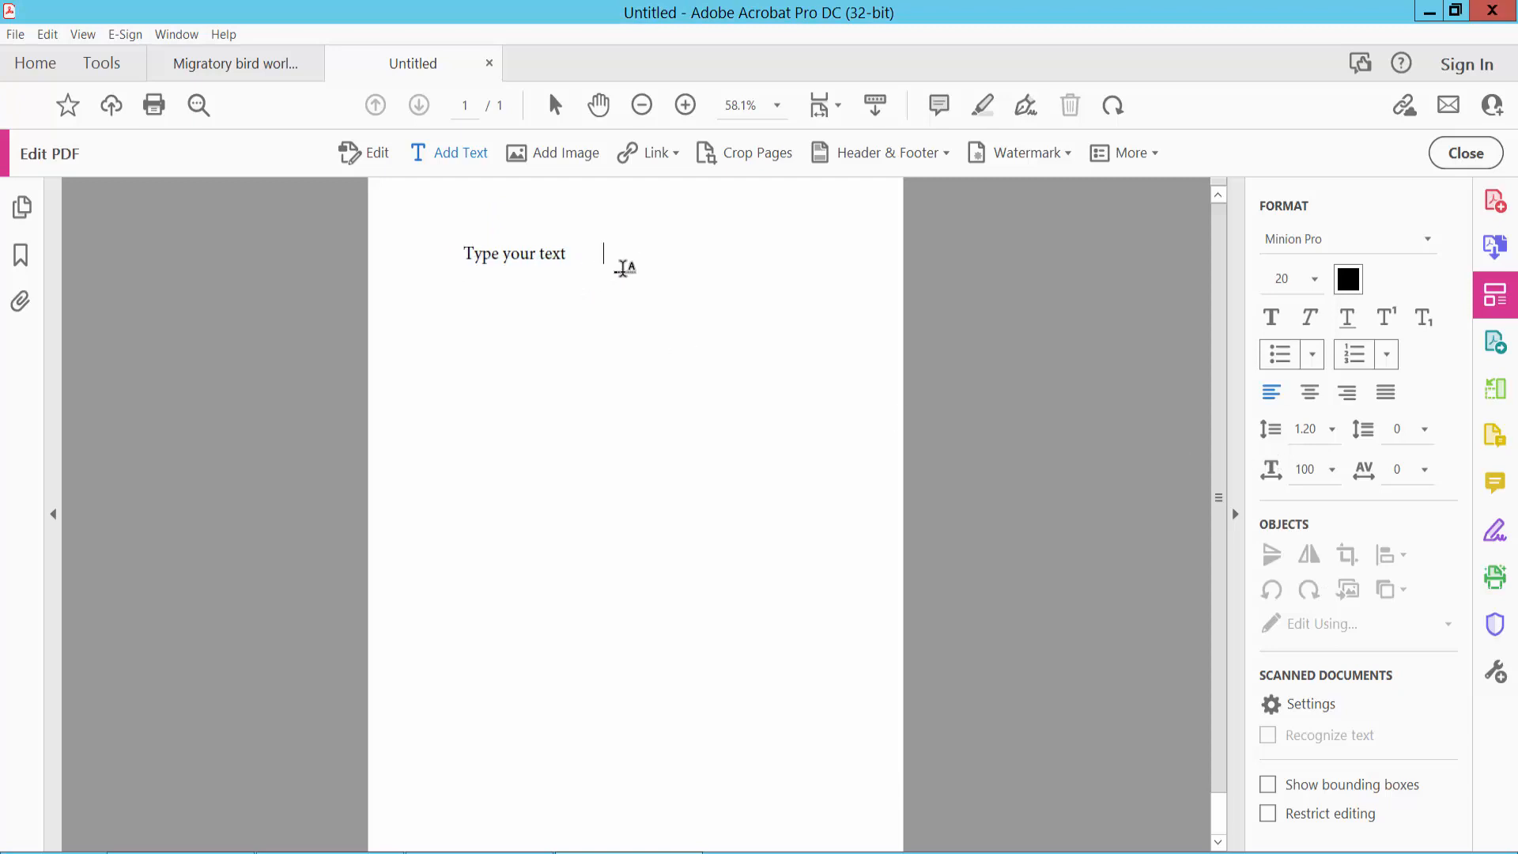
# - Type the Lymphoma symptoms paragraph below the heading and resize it to 14 pt
pyautogui.write('Lymphoma is suspected if there is a history of night sweats, loss of appetite, itching in the body, history of jaundice, swelling of glands in different parts of the body with a long history of fever. Upper abdominal pain on the right side with a slight fever, occasional history of thin stools, examination, jaundice, if the liver is found')
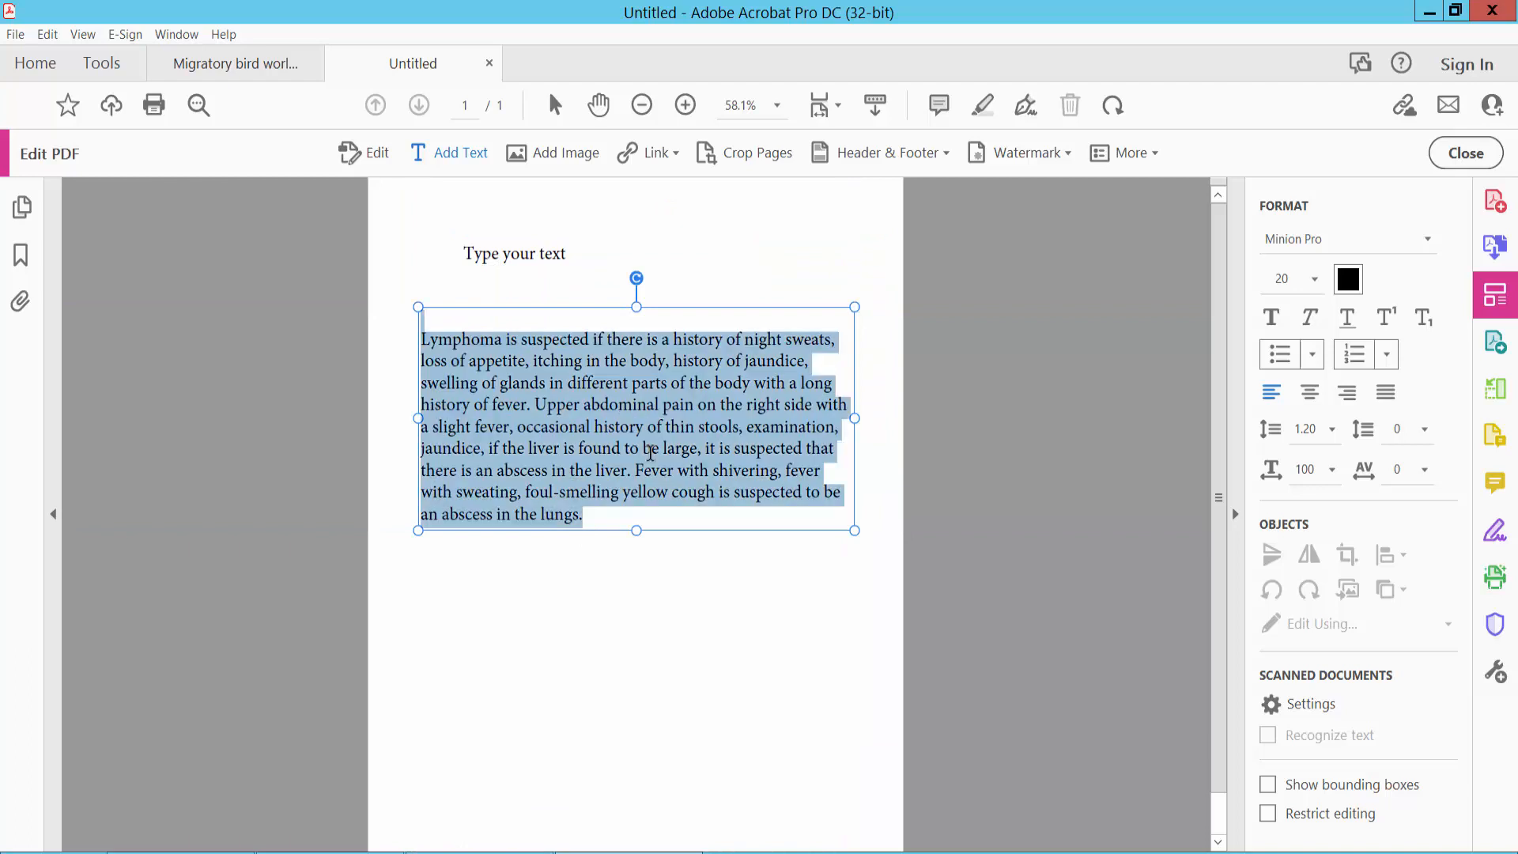
pyautogui.click(1315, 278)
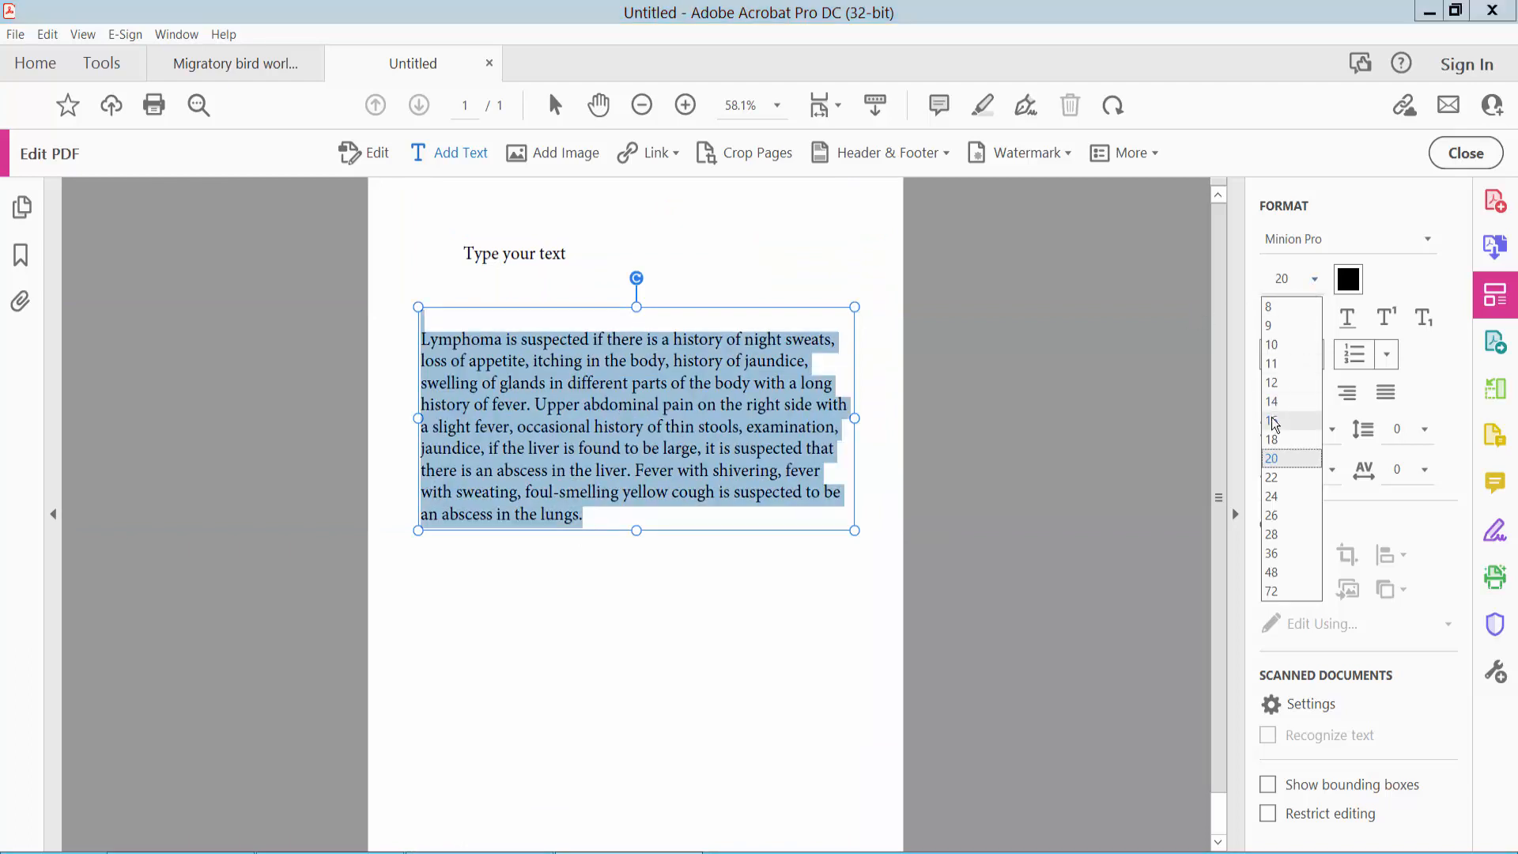
pyautogui.click(1272, 402)
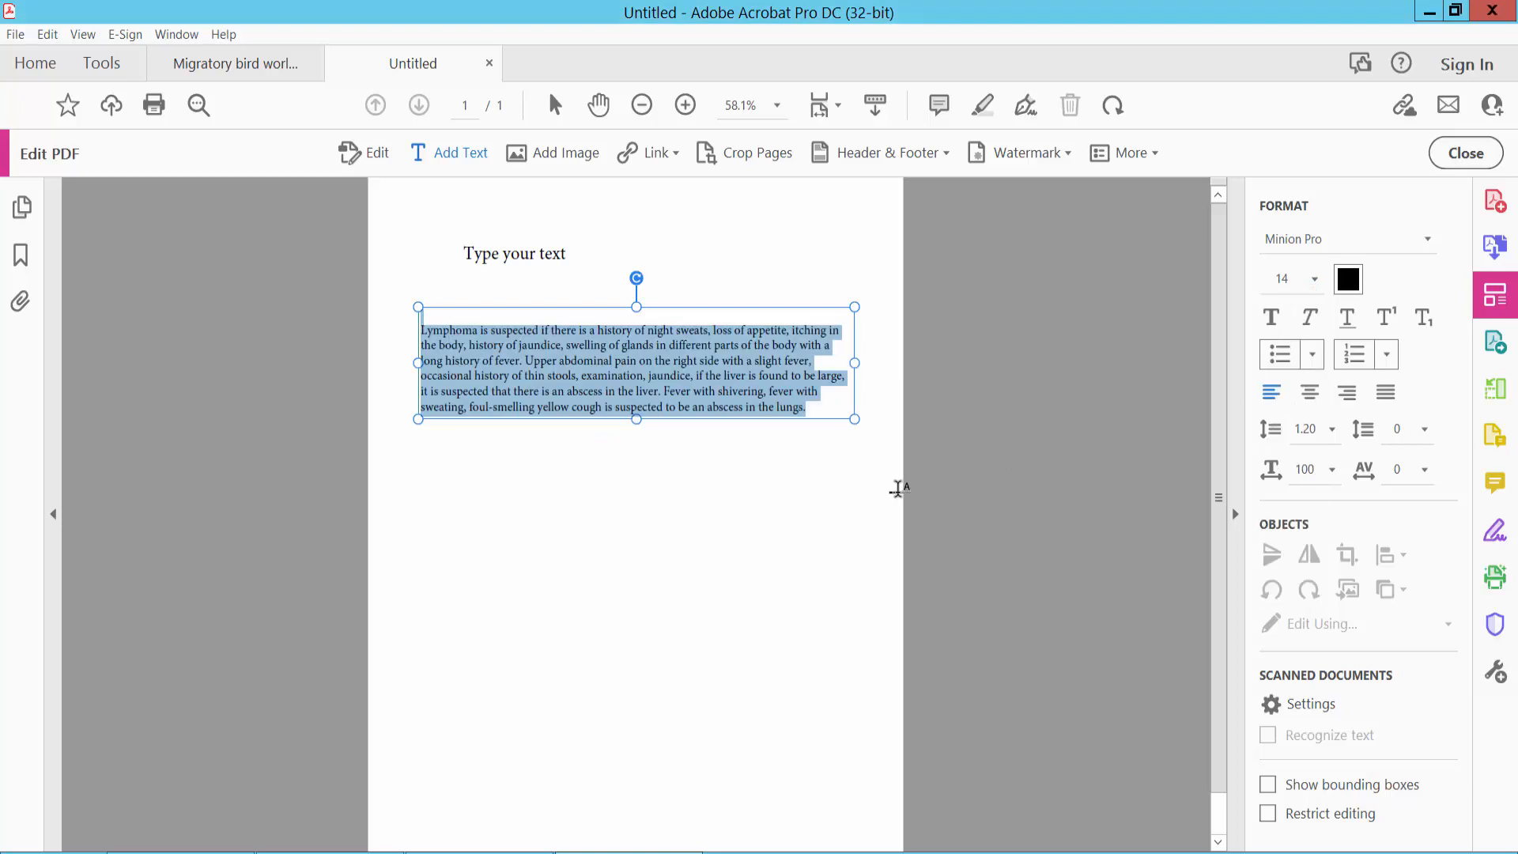
pyautogui.click(653, 473)
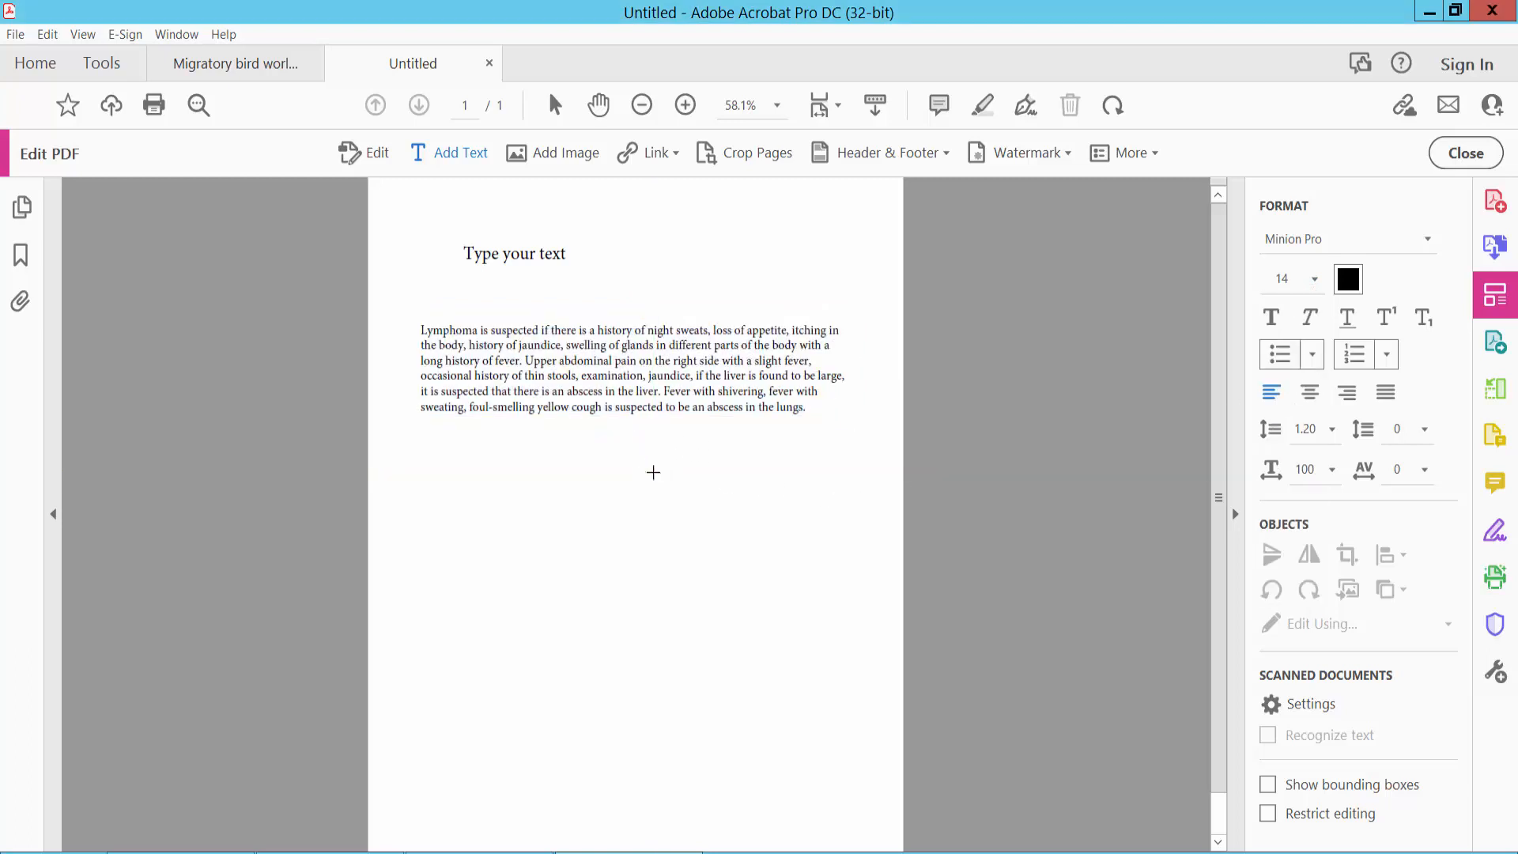
pyautogui.click(653, 472)
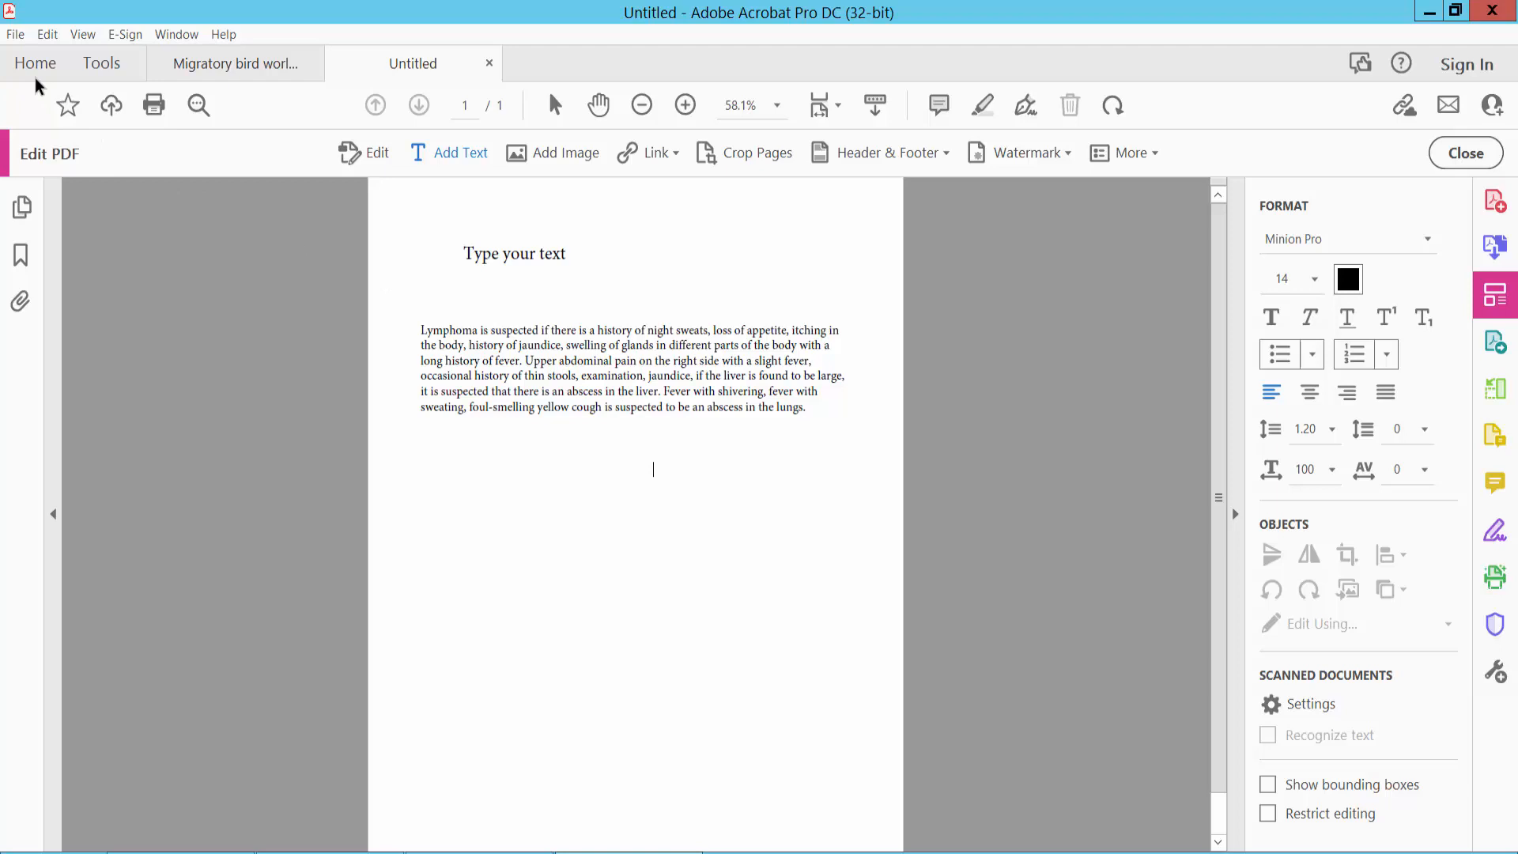
pyautogui.click(14, 34)
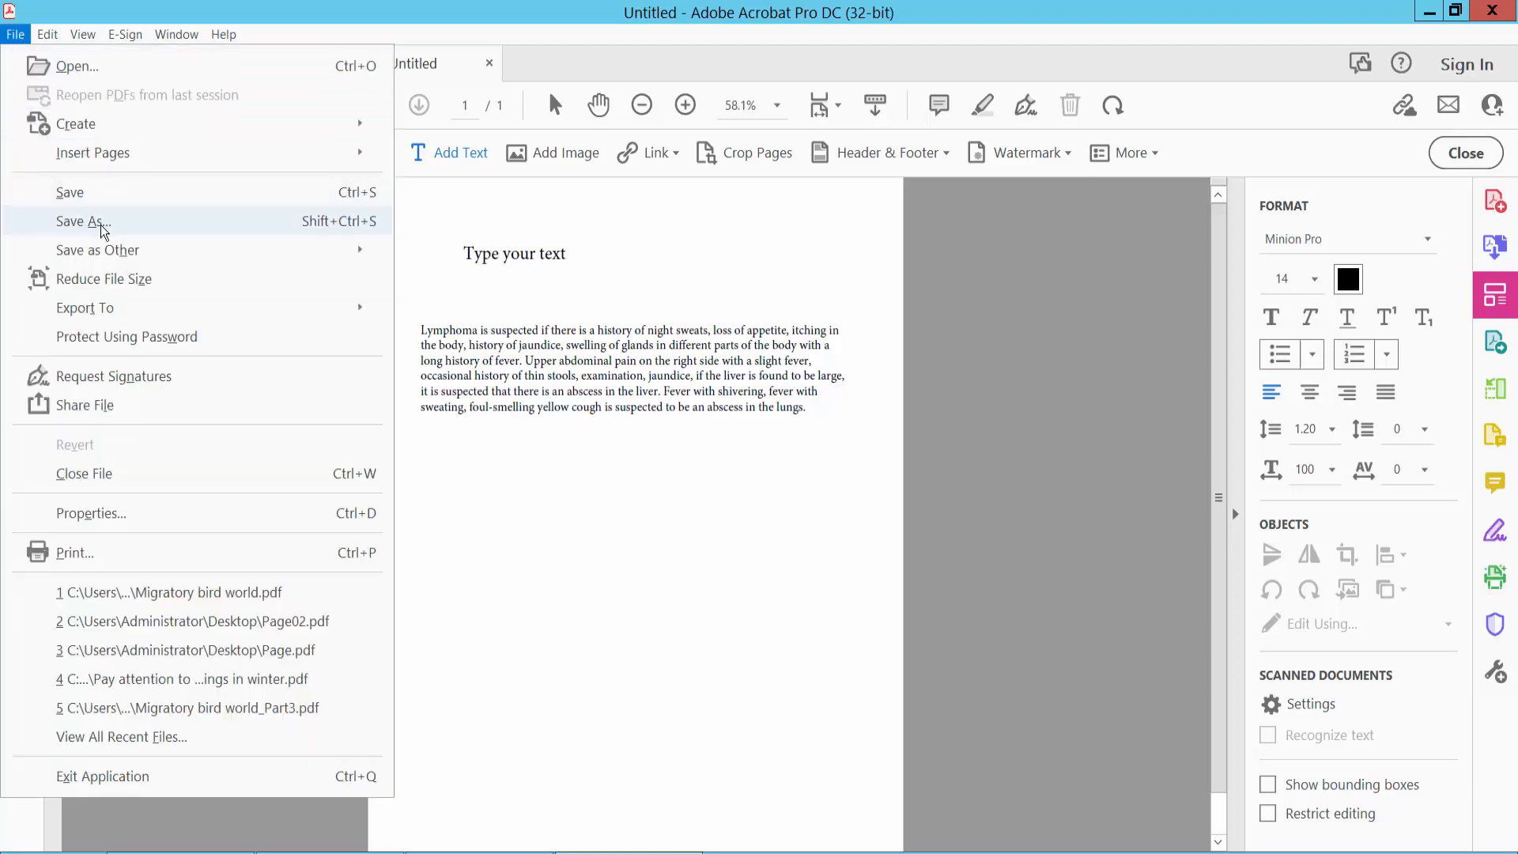
pyautogui.click(705, 400)
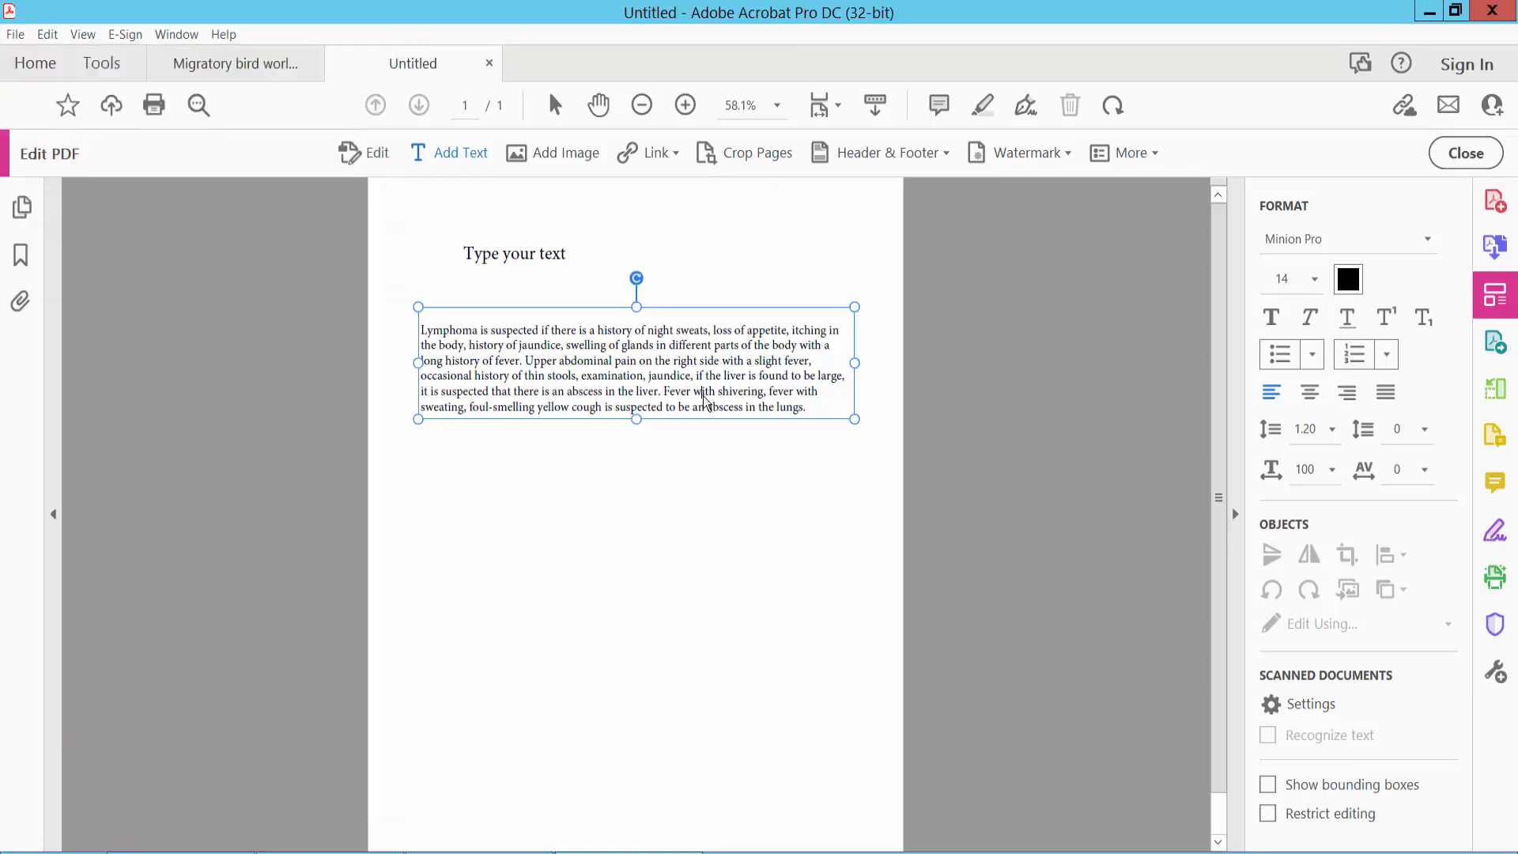